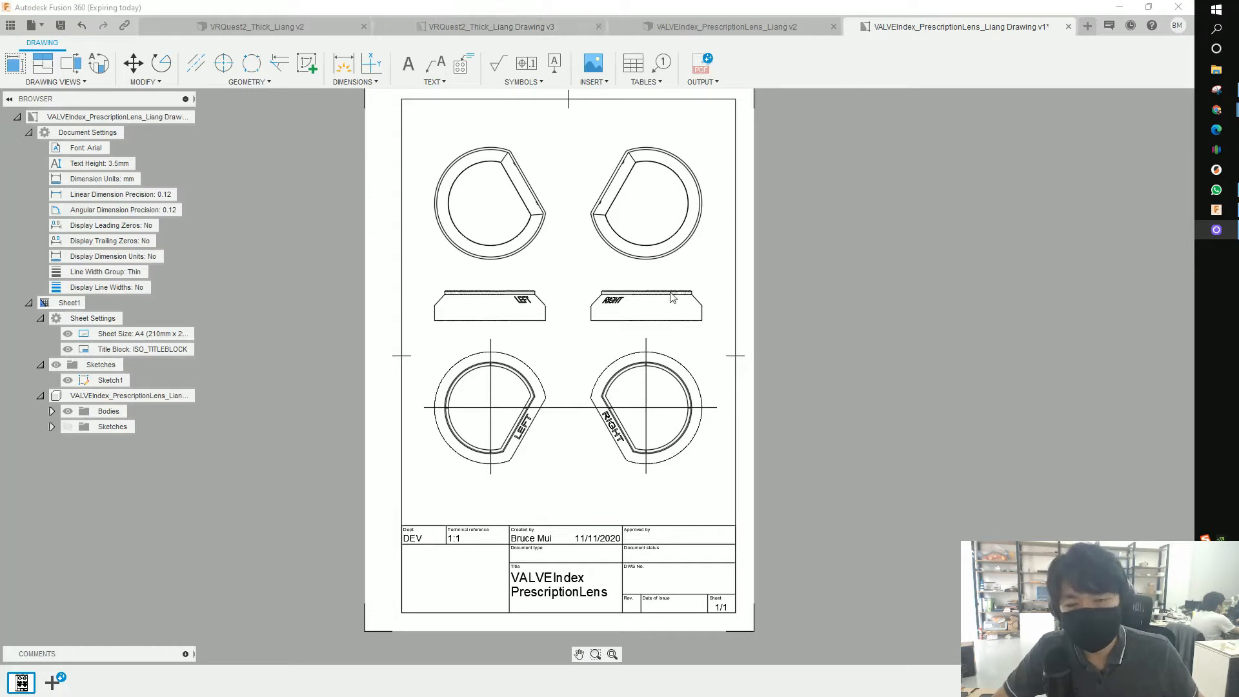
pyautogui.moveTo(712, 309)
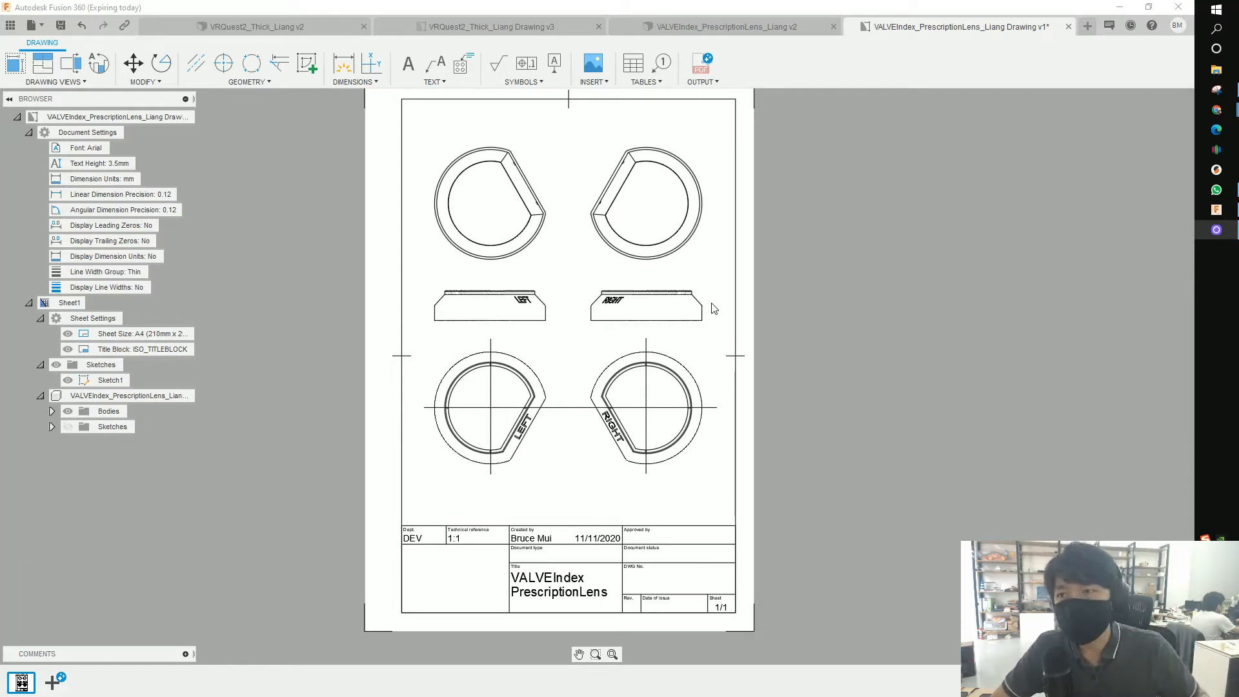
# - Try exporting the lens drawing as PDF from the Output menu and deselect the top lens views
pyautogui.click(698, 82)
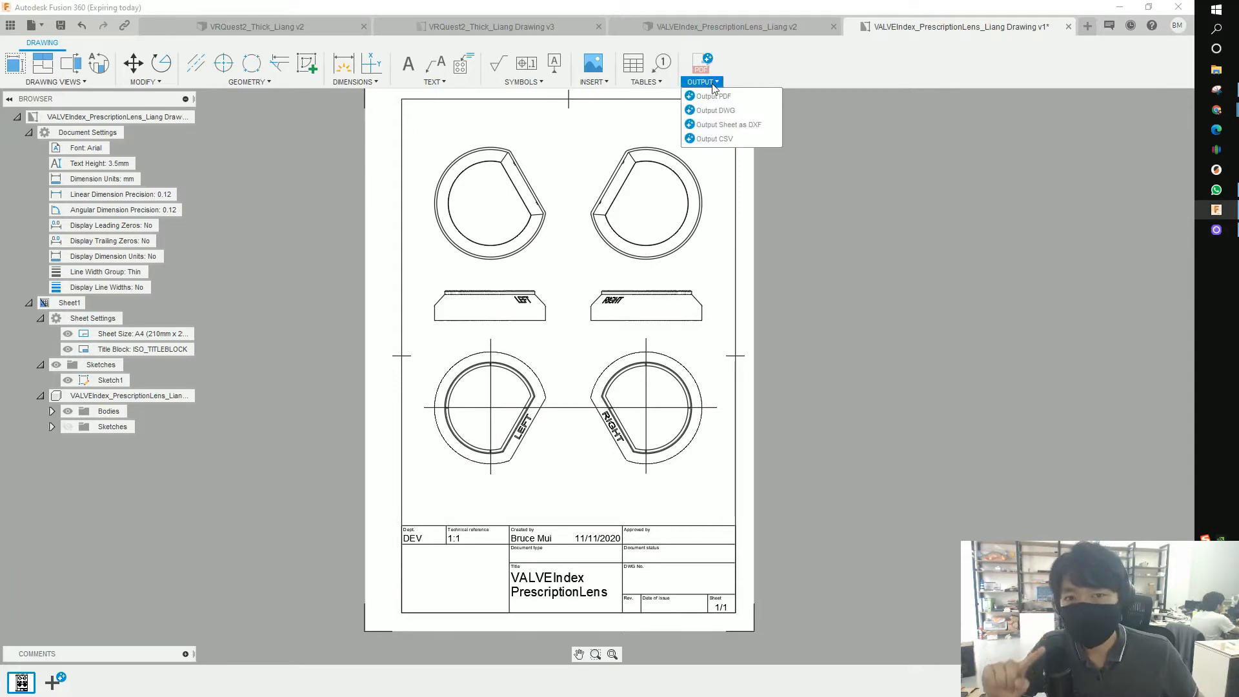
pyautogui.moveTo(713, 110)
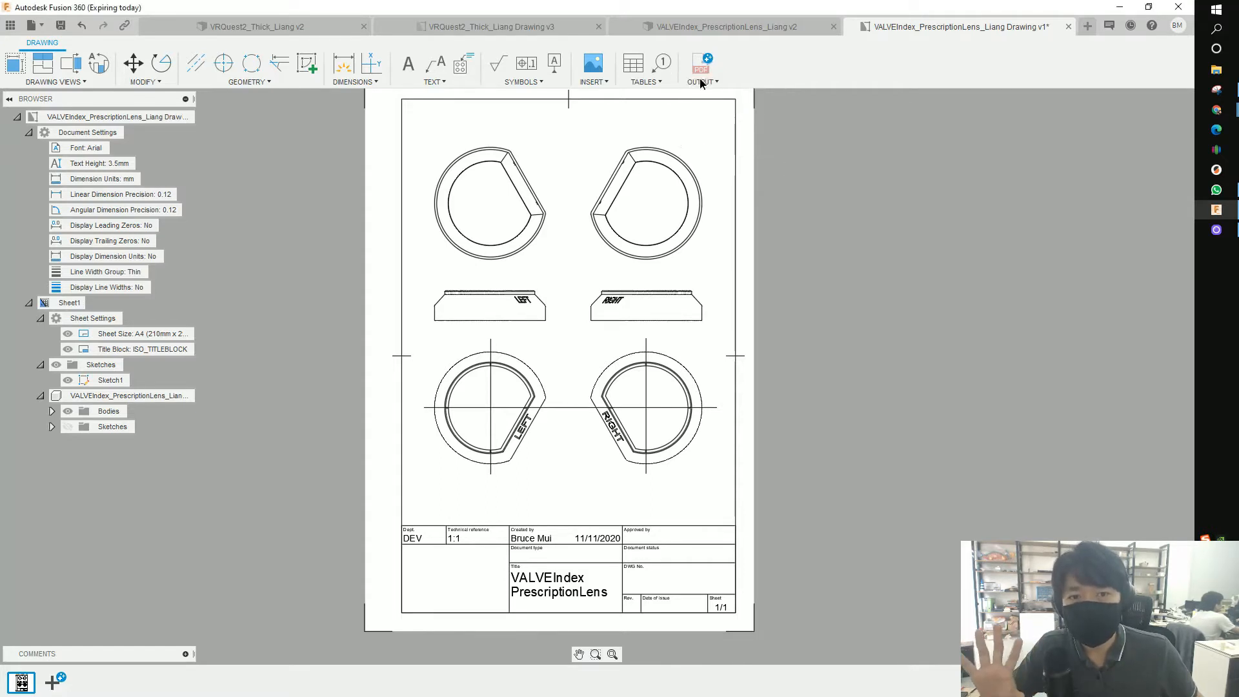
pyautogui.click(698, 66)
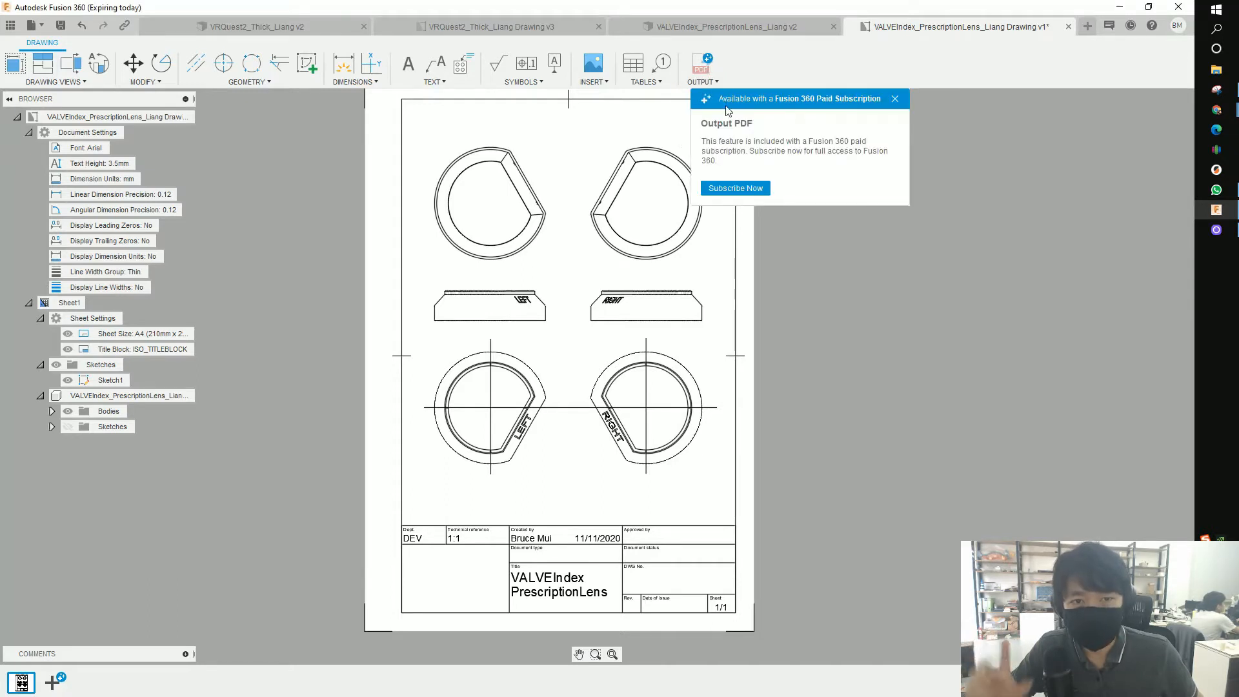
pyautogui.moveTo(728, 167)
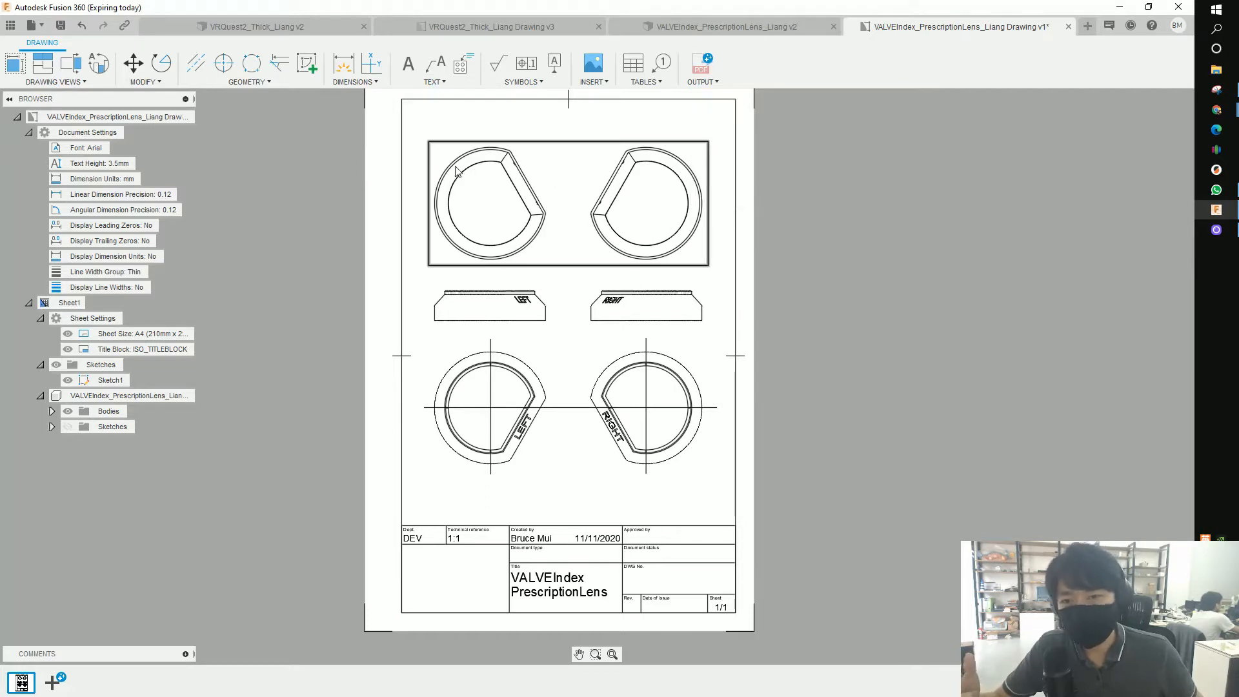
pyautogui.click(719, 26)
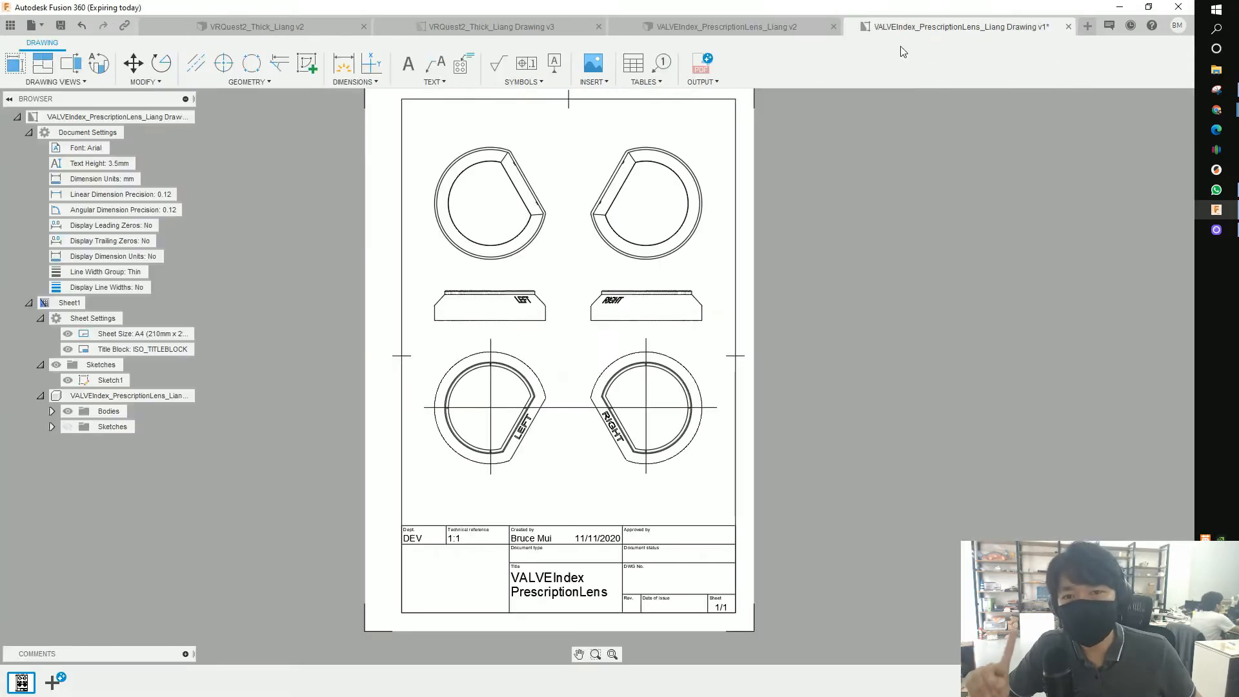
pyautogui.moveTo(797, 101)
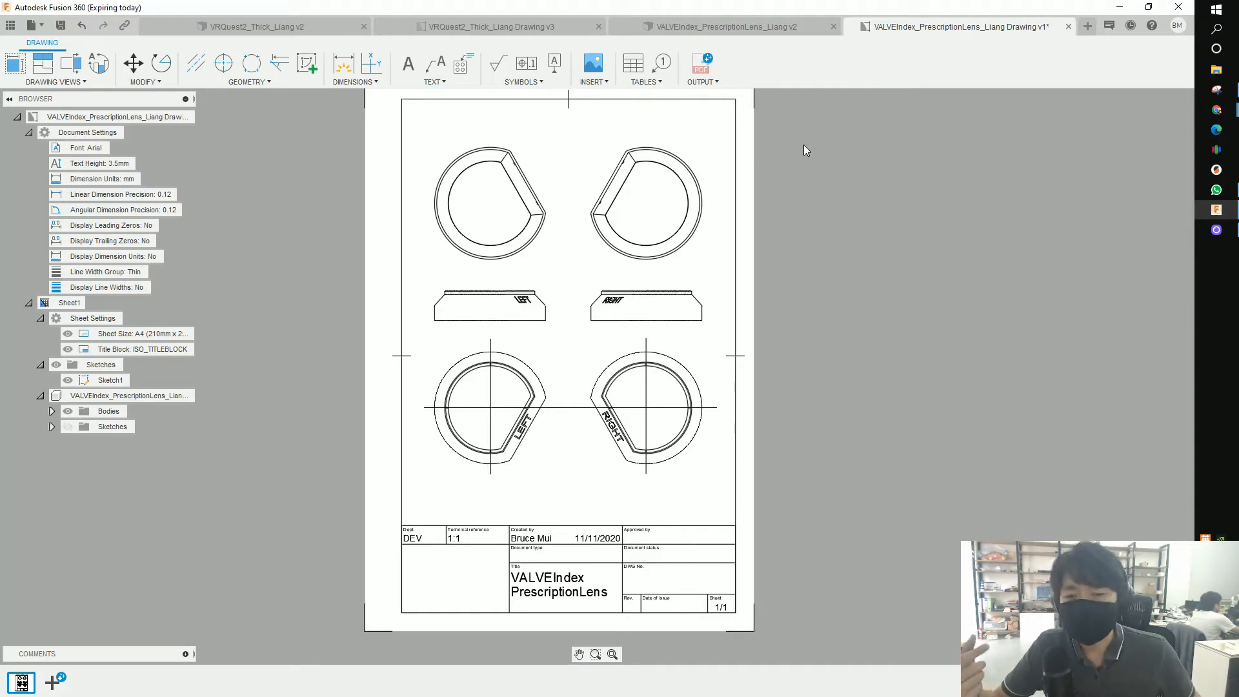
pyautogui.moveTo(823, 115)
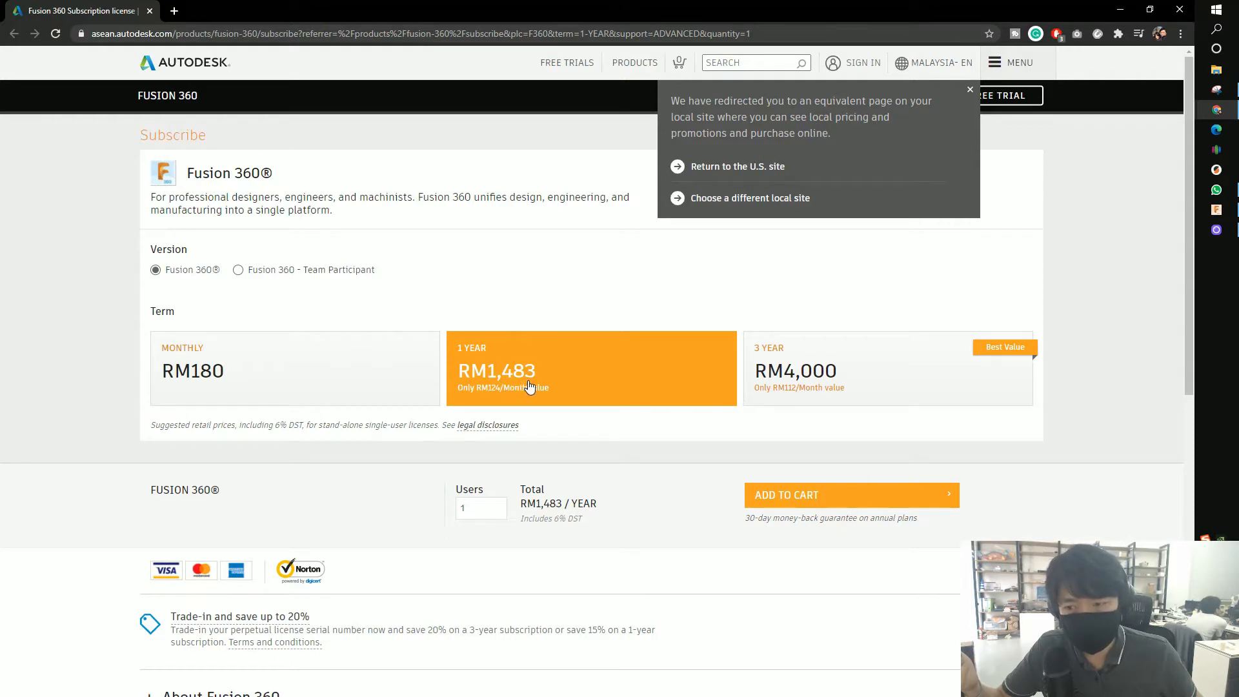
pyautogui.moveTo(464, 375)
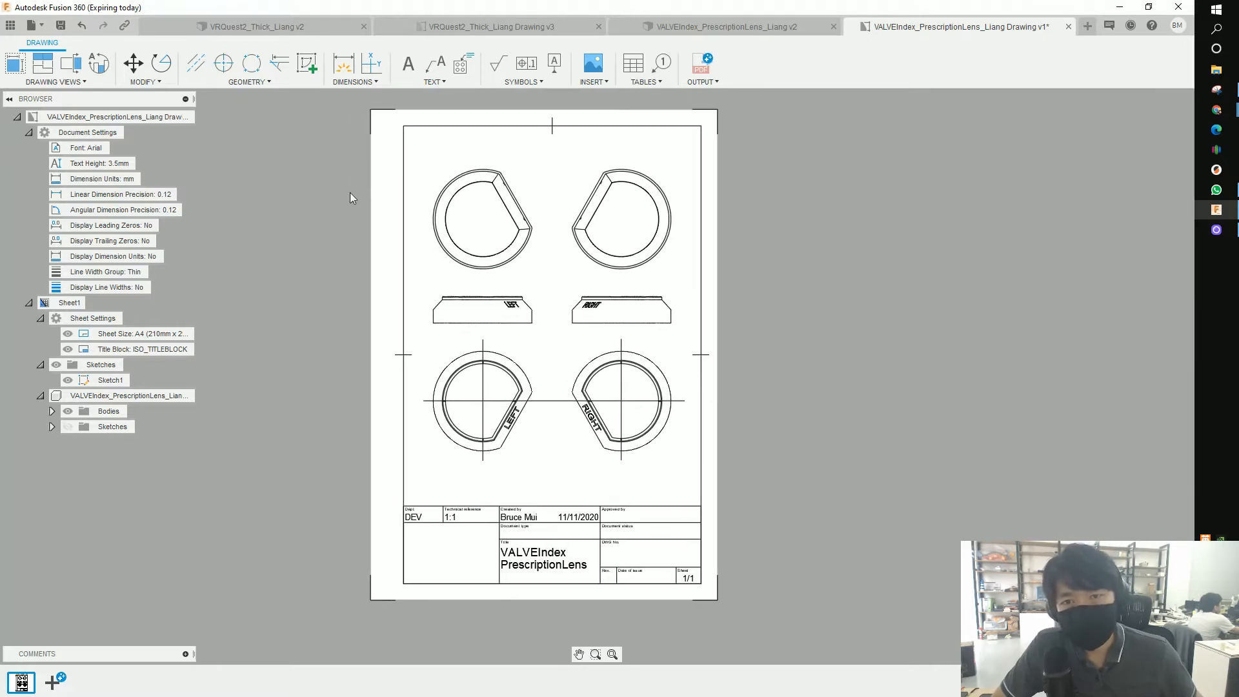
# - Dismiss the Output export options and reach the Print dialog through the File menu
pyautogui.click(699, 82)
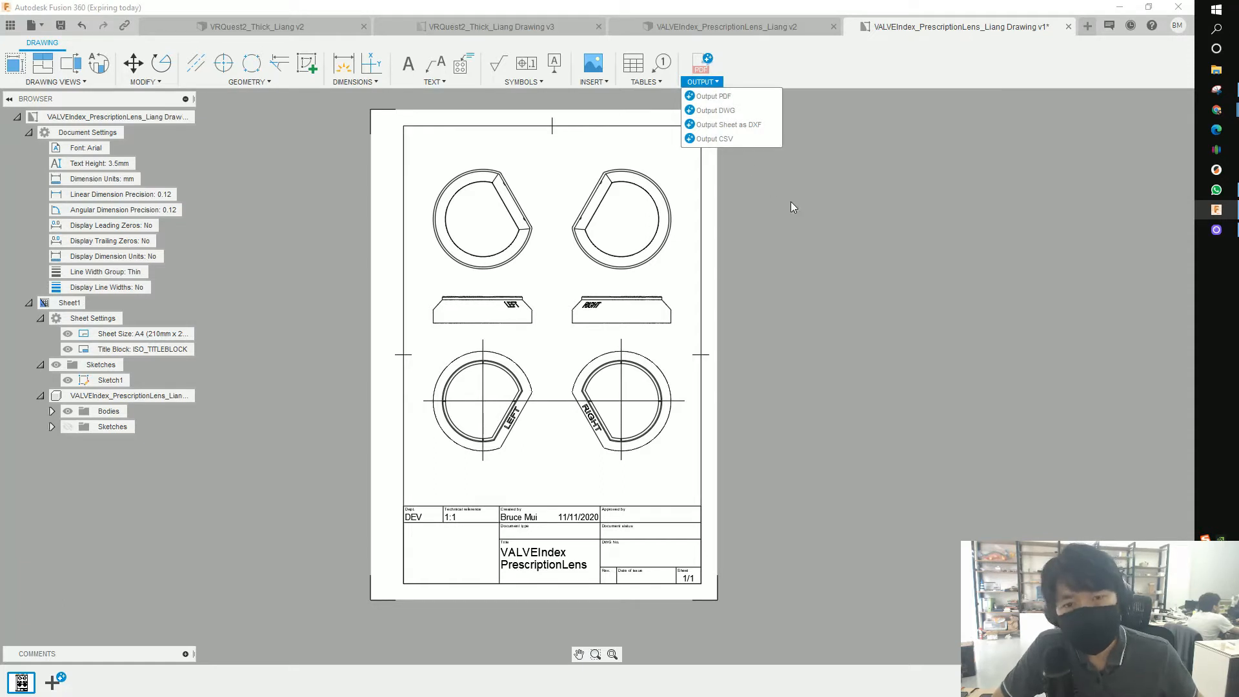
pyautogui.click(541, 230)
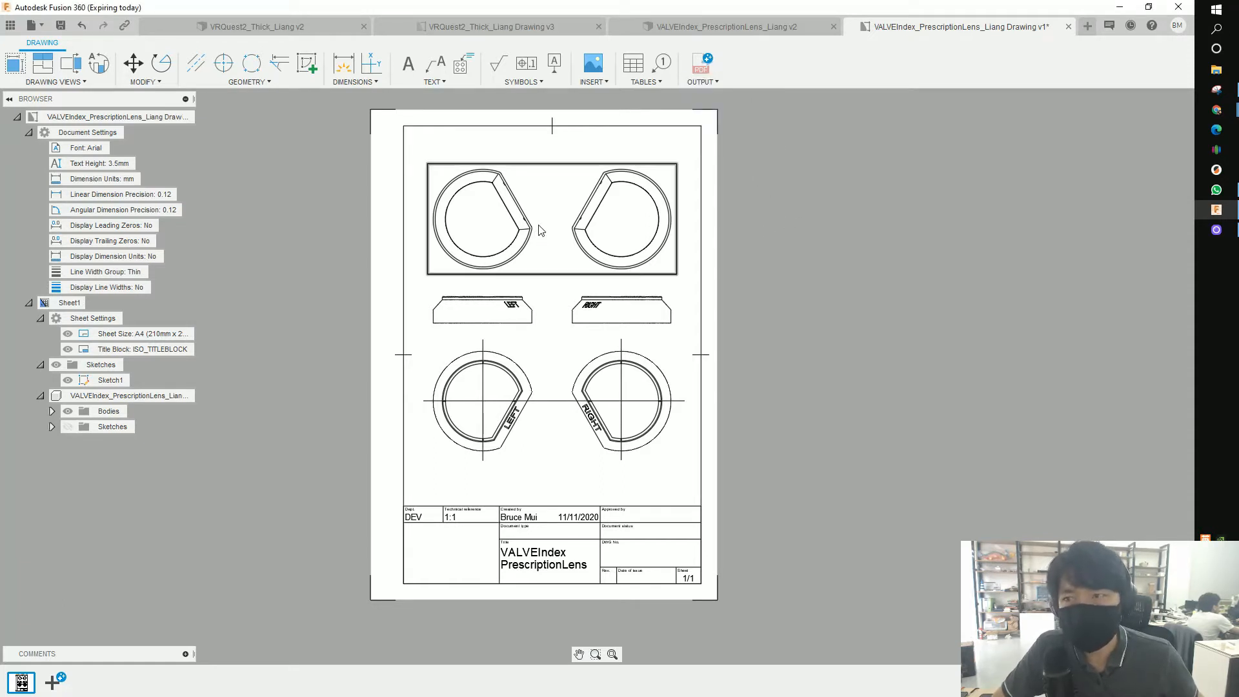
pyautogui.moveTo(12, 26)
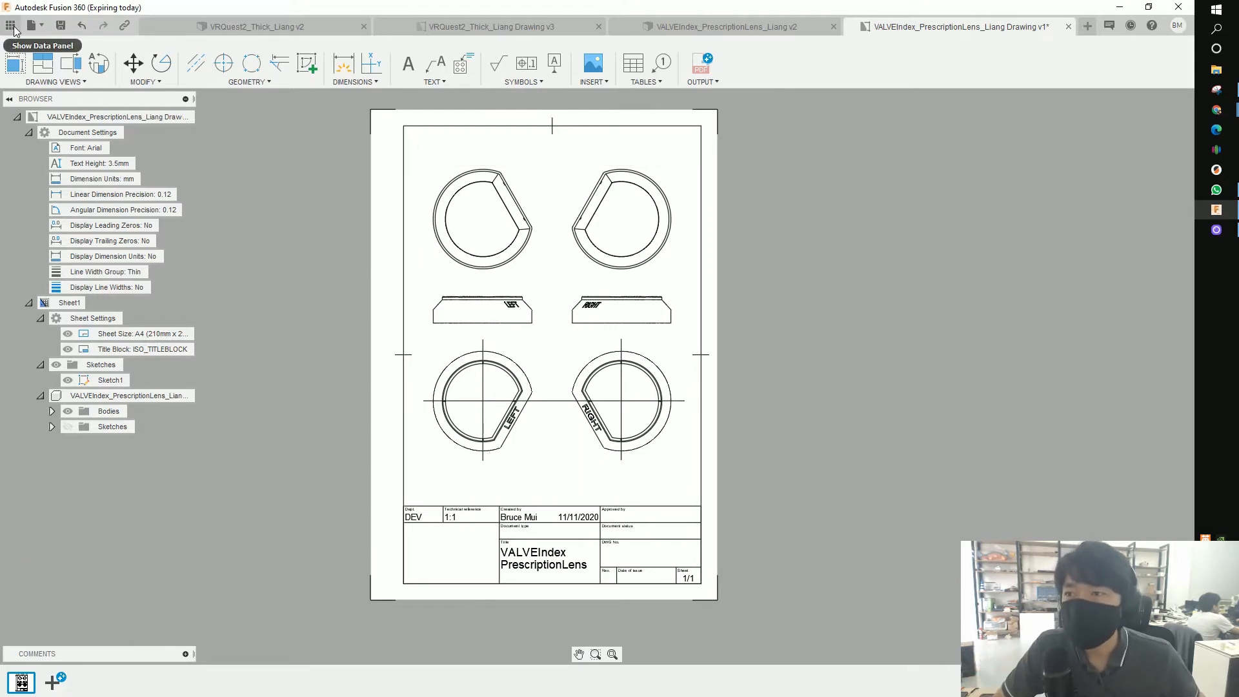
pyautogui.click(31, 26)
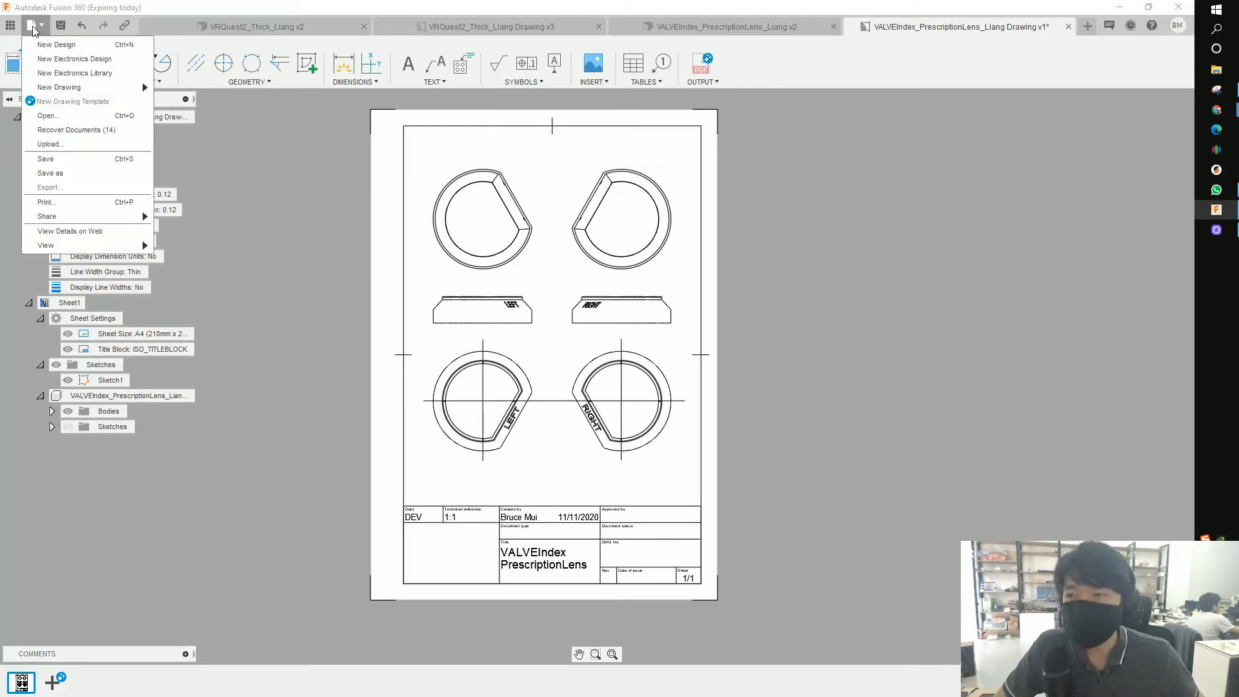
pyautogui.moveTo(38, 26)
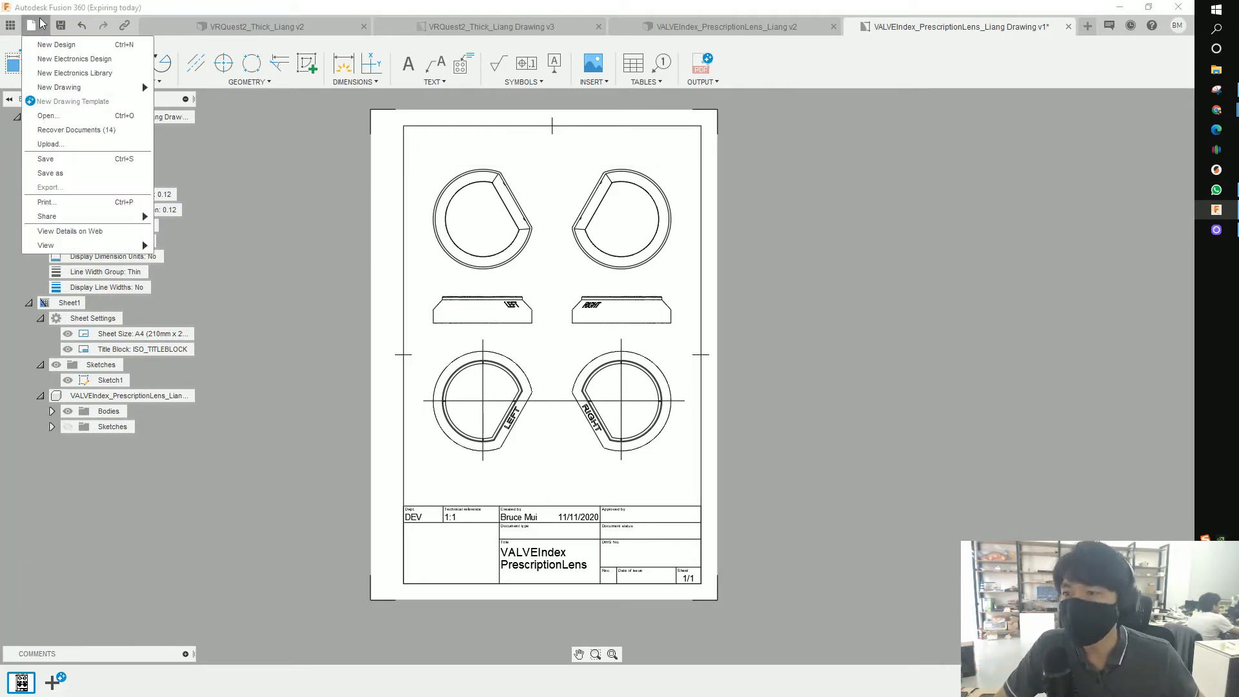
pyautogui.click(46, 203)
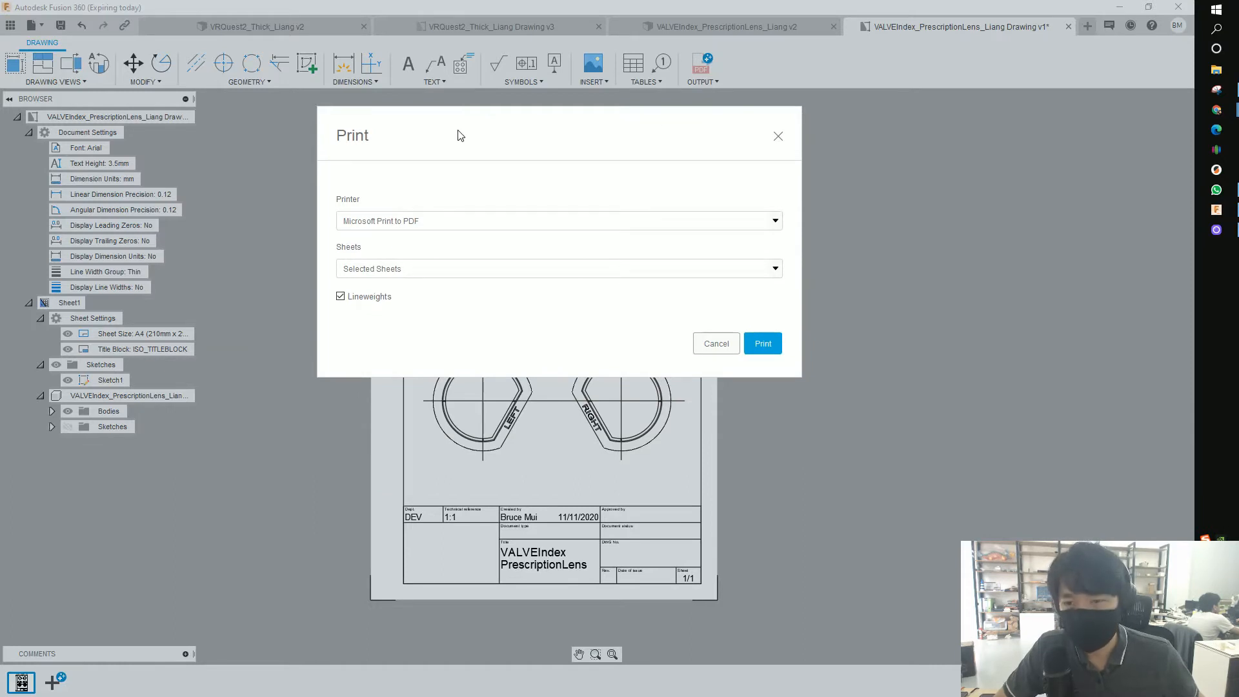
pyautogui.moveTo(529, 222)
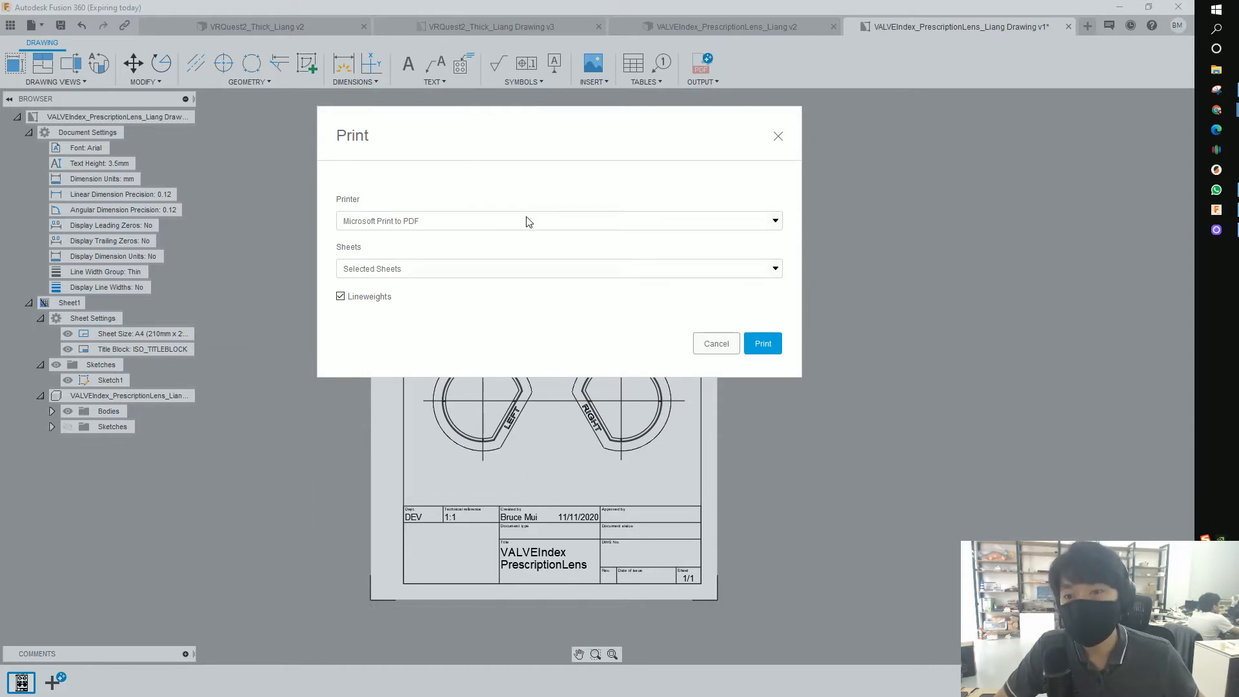
# - Print the selected sheet of the lens drawing with Microsoft Print to PDF
pyautogui.click(558, 221)
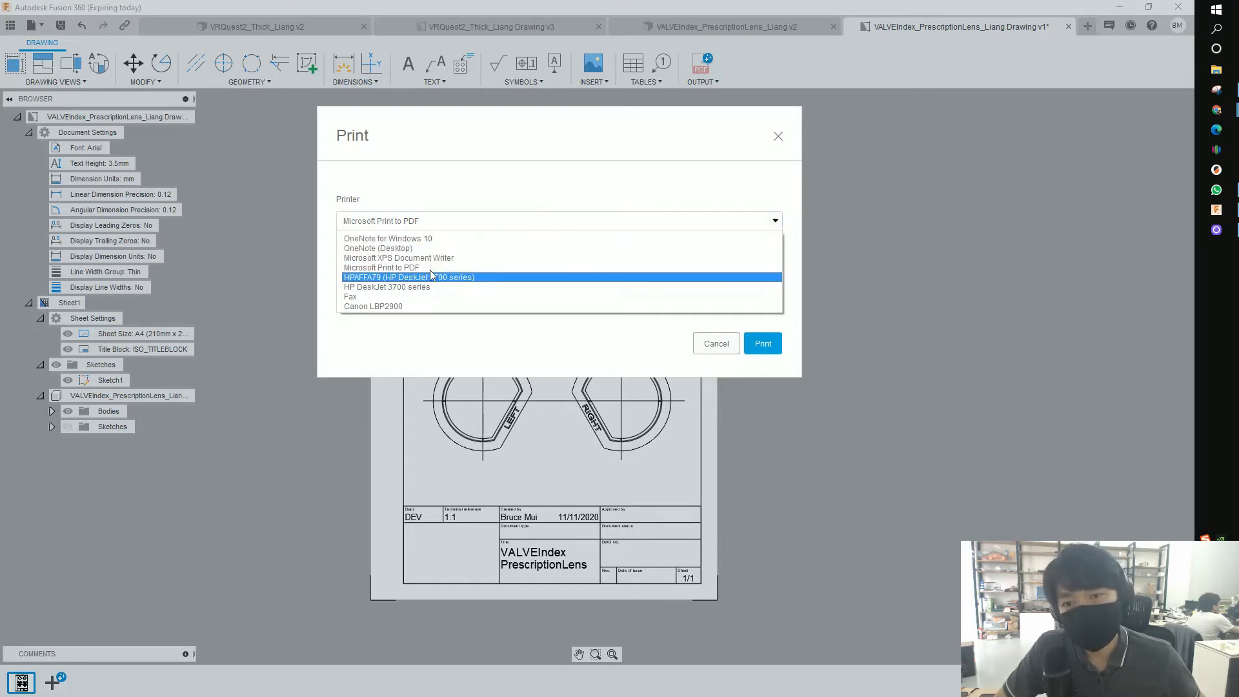
pyautogui.moveTo(387, 237)
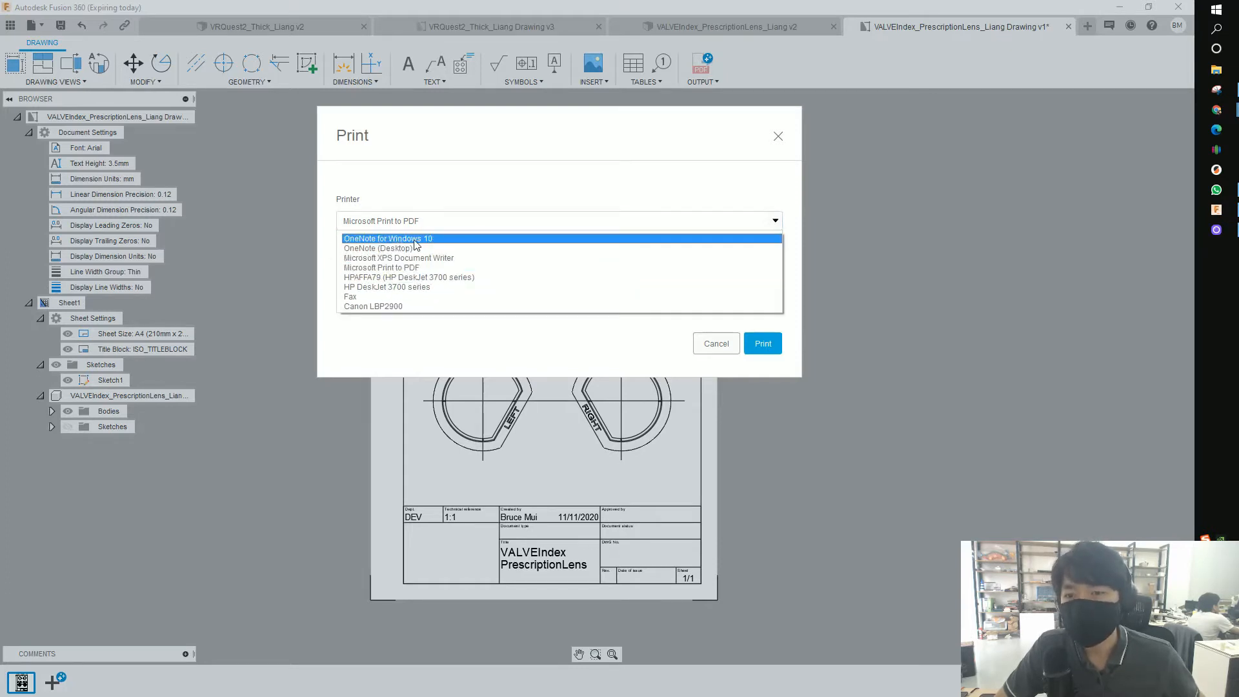
pyautogui.moveTo(454, 278)
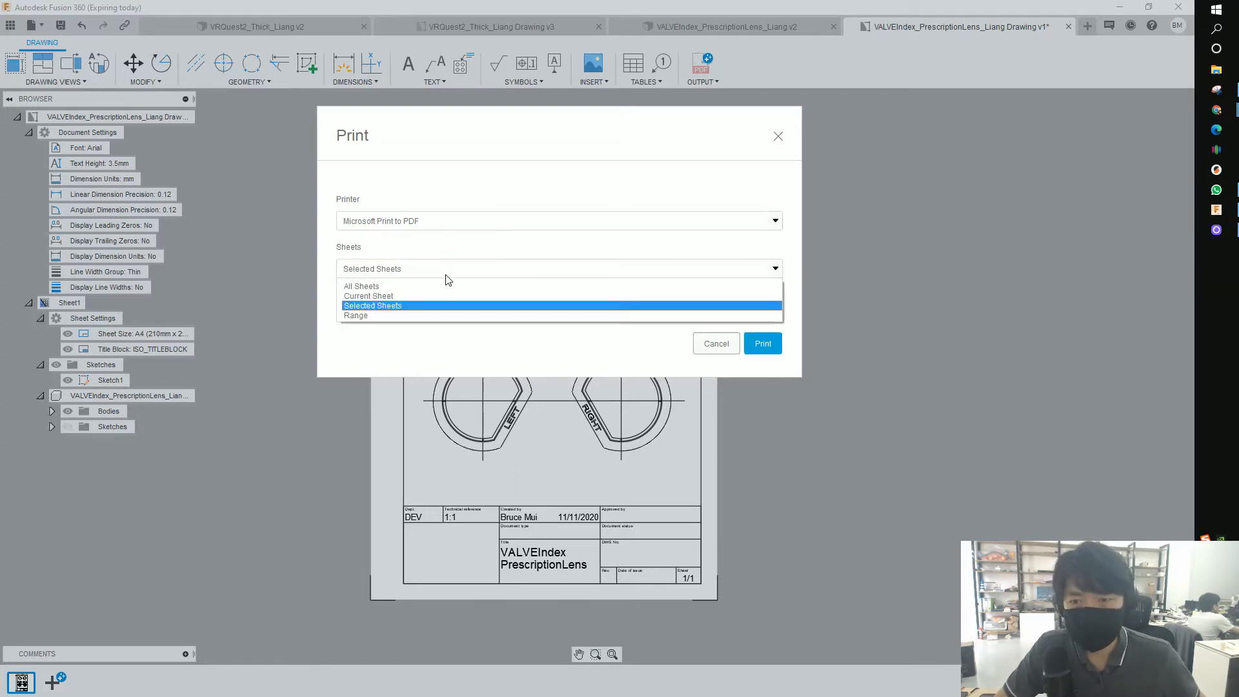
pyautogui.moveTo(408, 312)
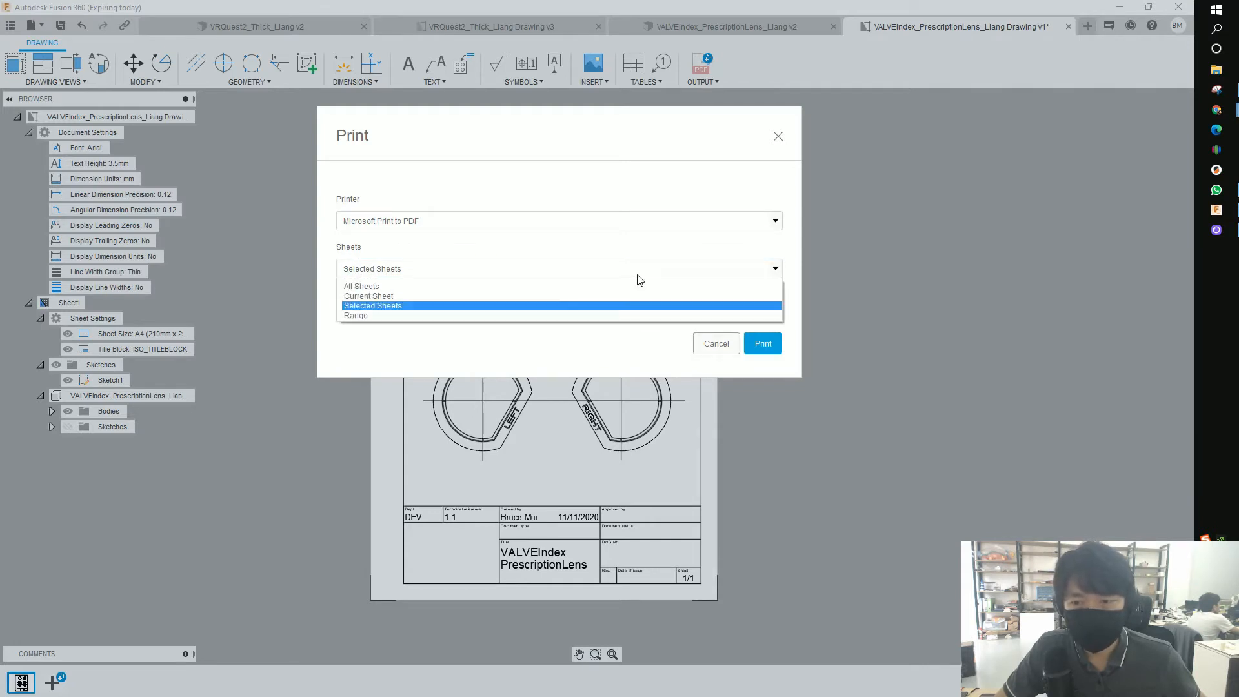
pyautogui.click(372, 305)
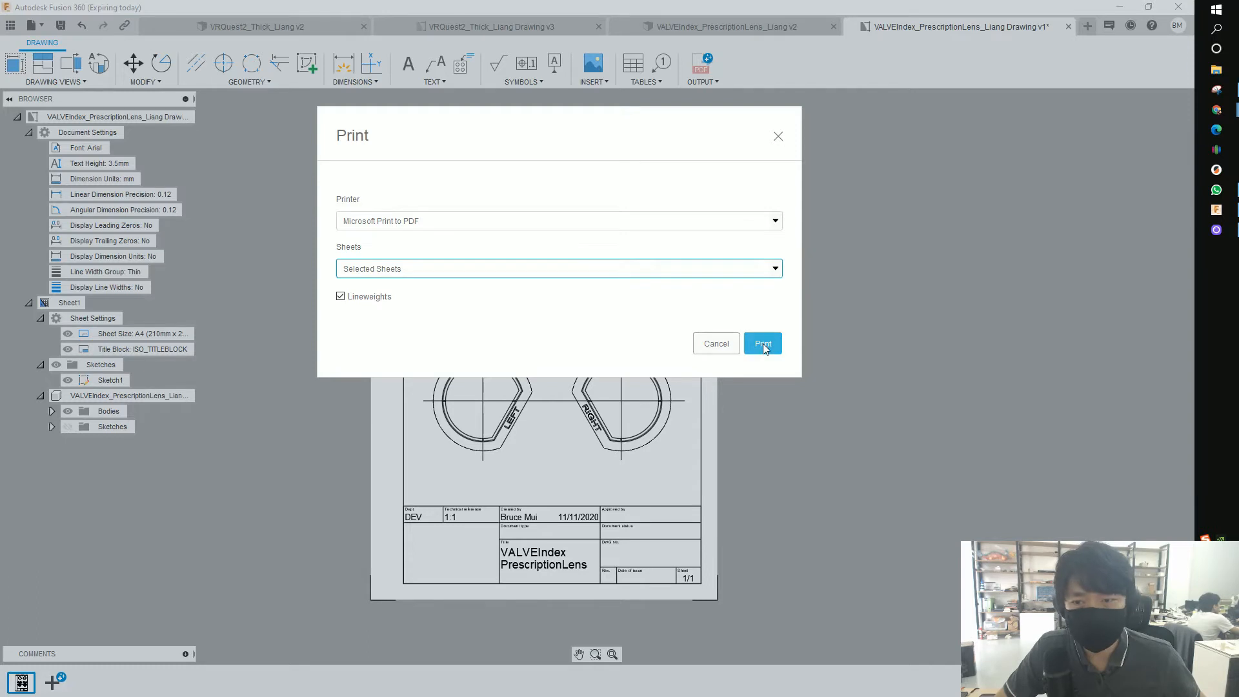
pyautogui.click(762, 343)
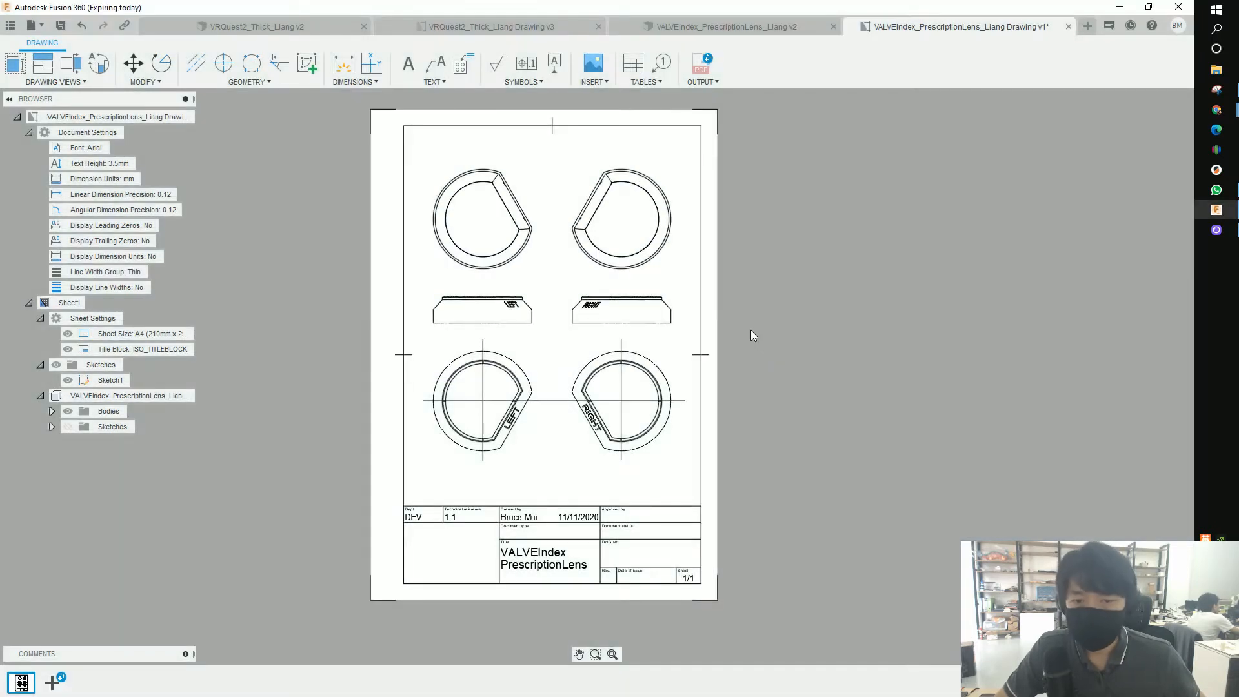
pyautogui.click(608, 219)
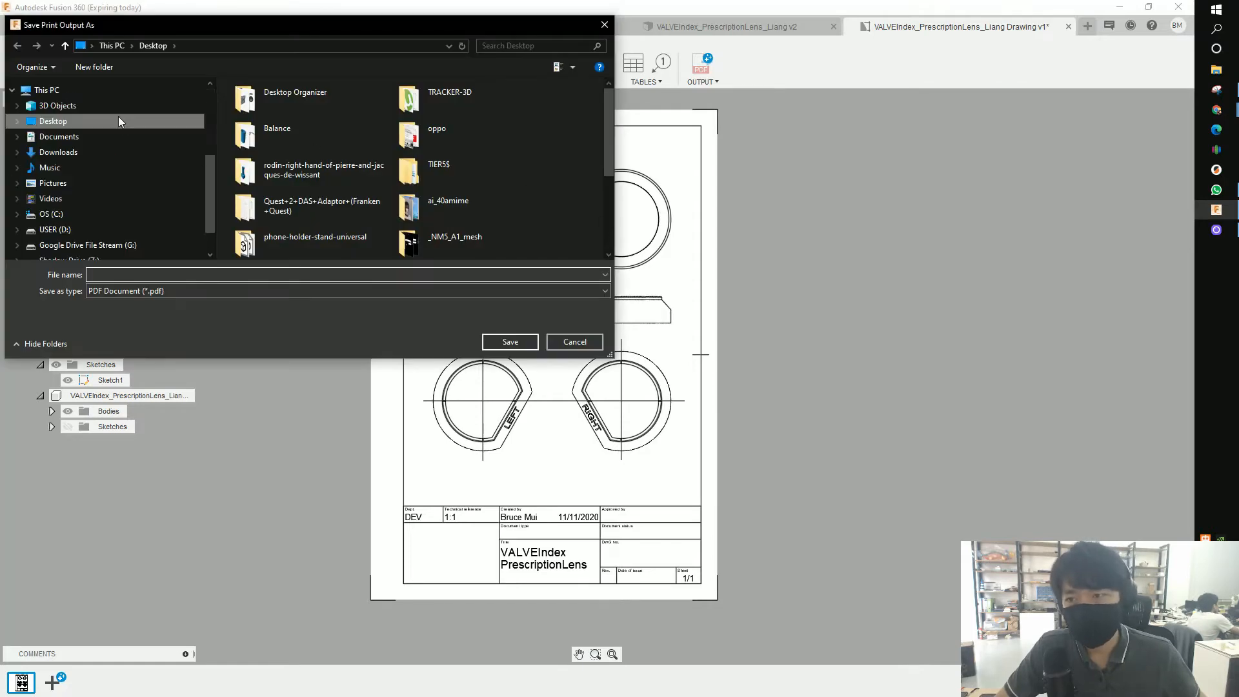
pyautogui.moveTo(315, 243)
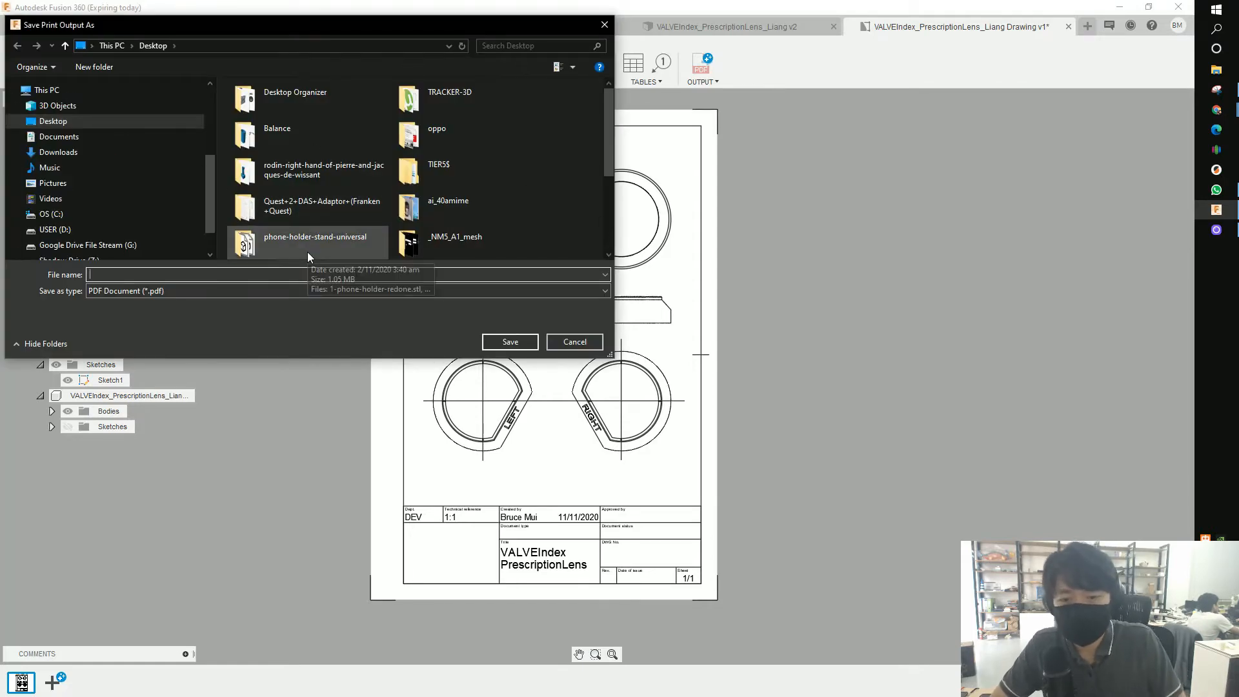
# - Start naming the PDF print output 'Va...' in the Save Print Output As dialog on the Desktop
pyautogui.write('Va')
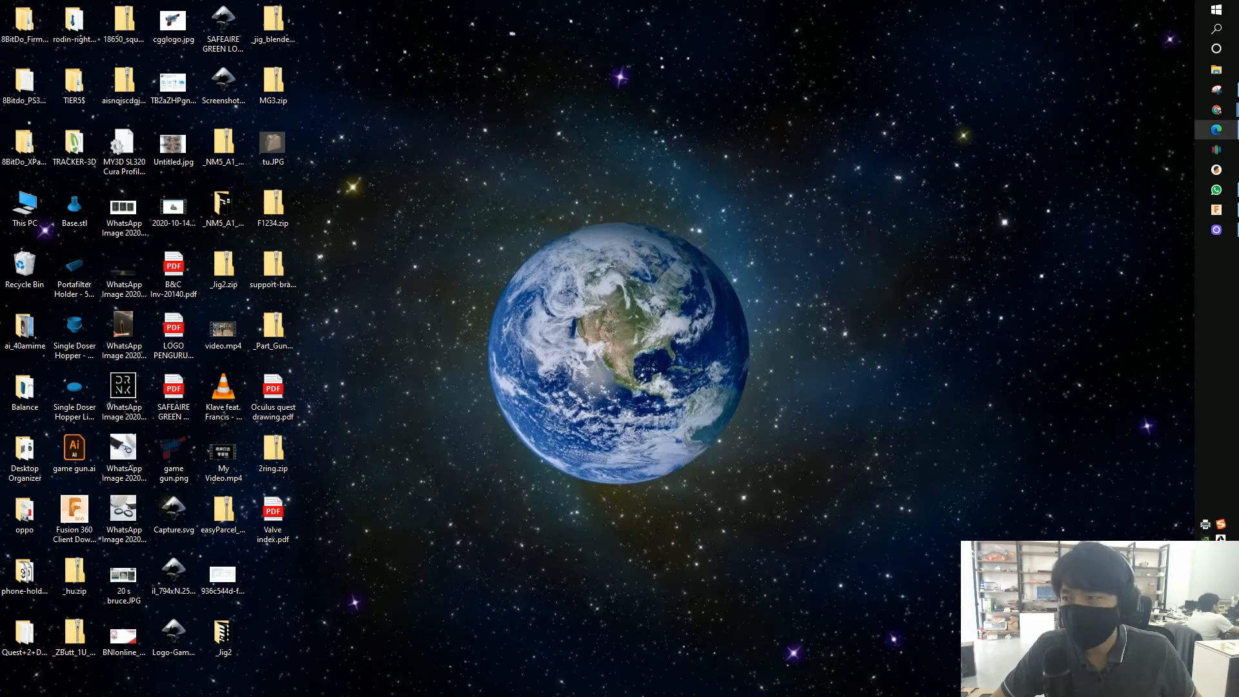
# - Leave the desktop showing the Valve Index PDF and return to the Fusion 360 lens drawing
pyautogui.doubleClick(273, 515)
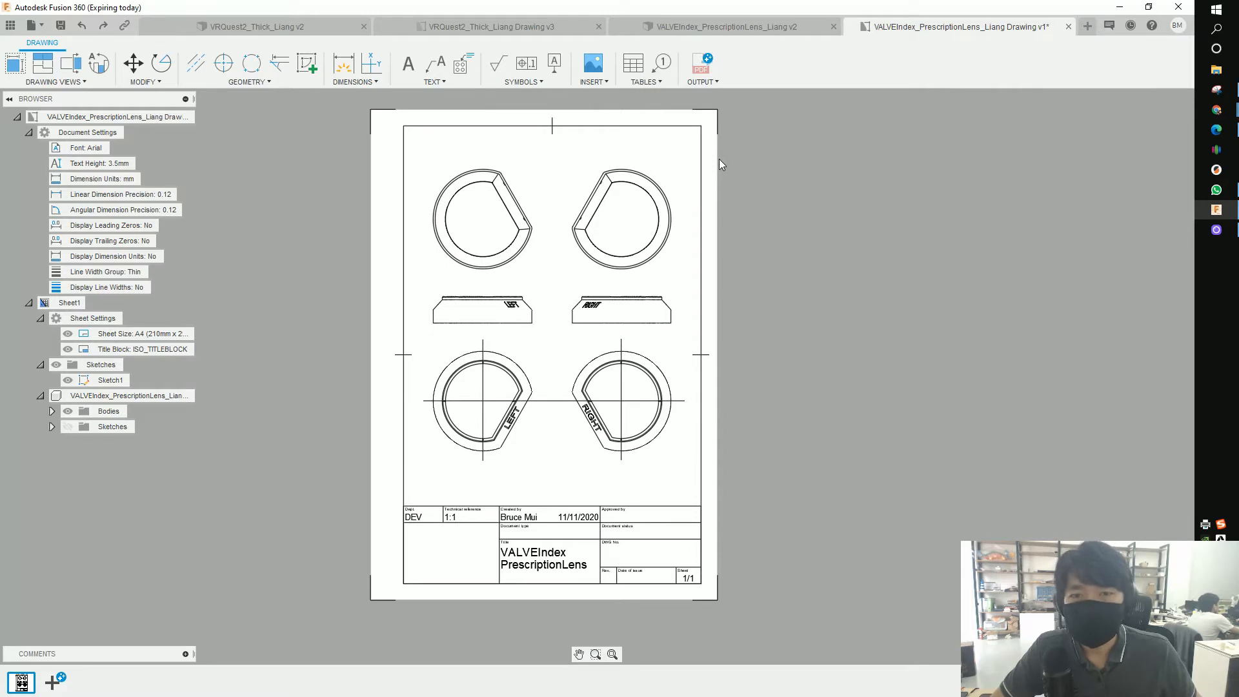
pyautogui.moveTo(395, 133)
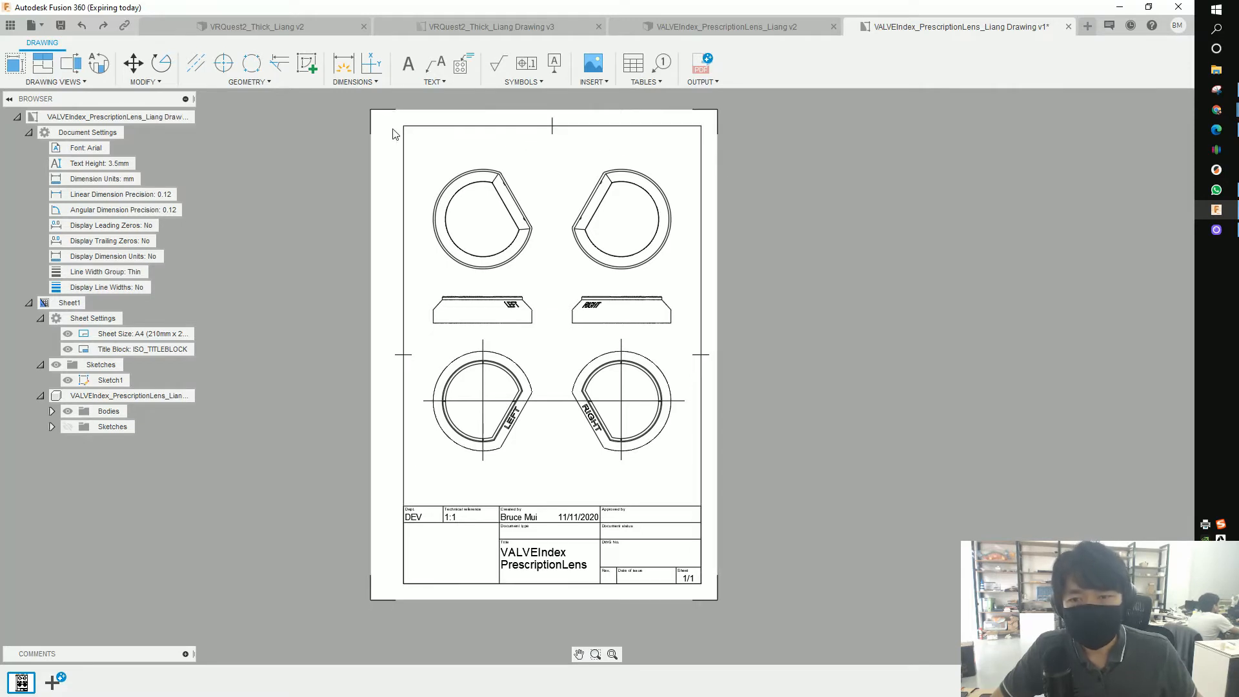
# - Add the 180 and 277 frame dimensions and top-view centre marks, then show the Output menu
pyautogui.click(344, 64)
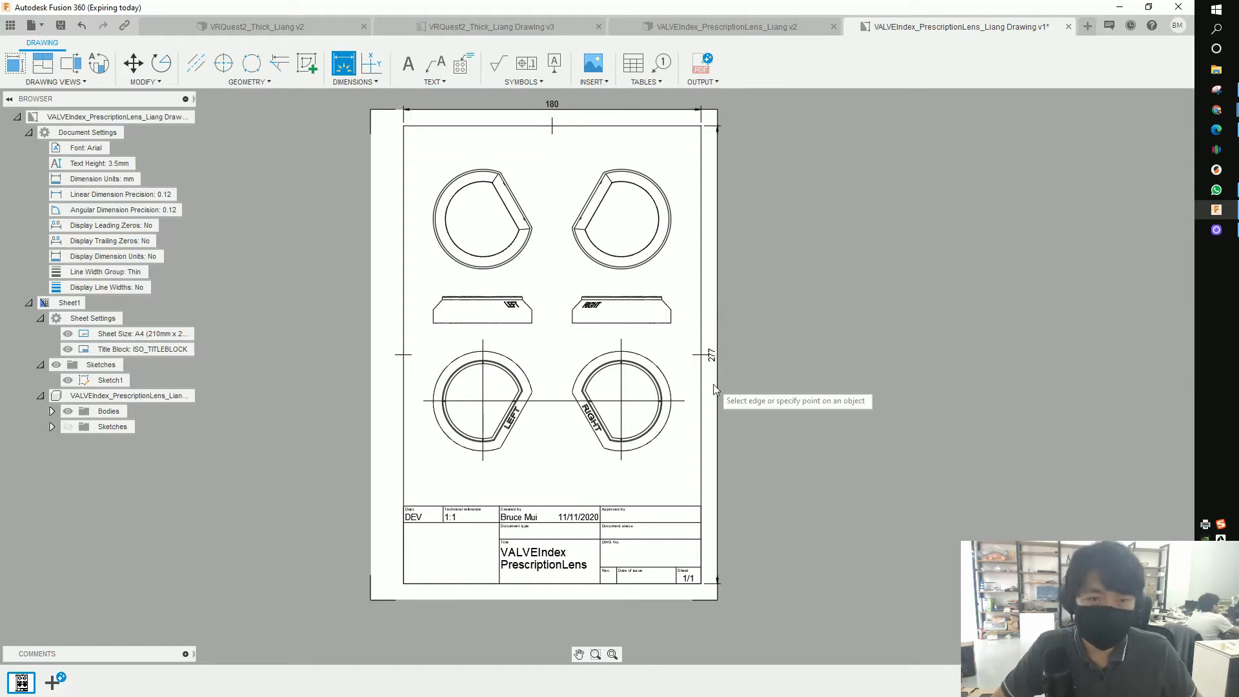
pyautogui.moveTo(589, 148)
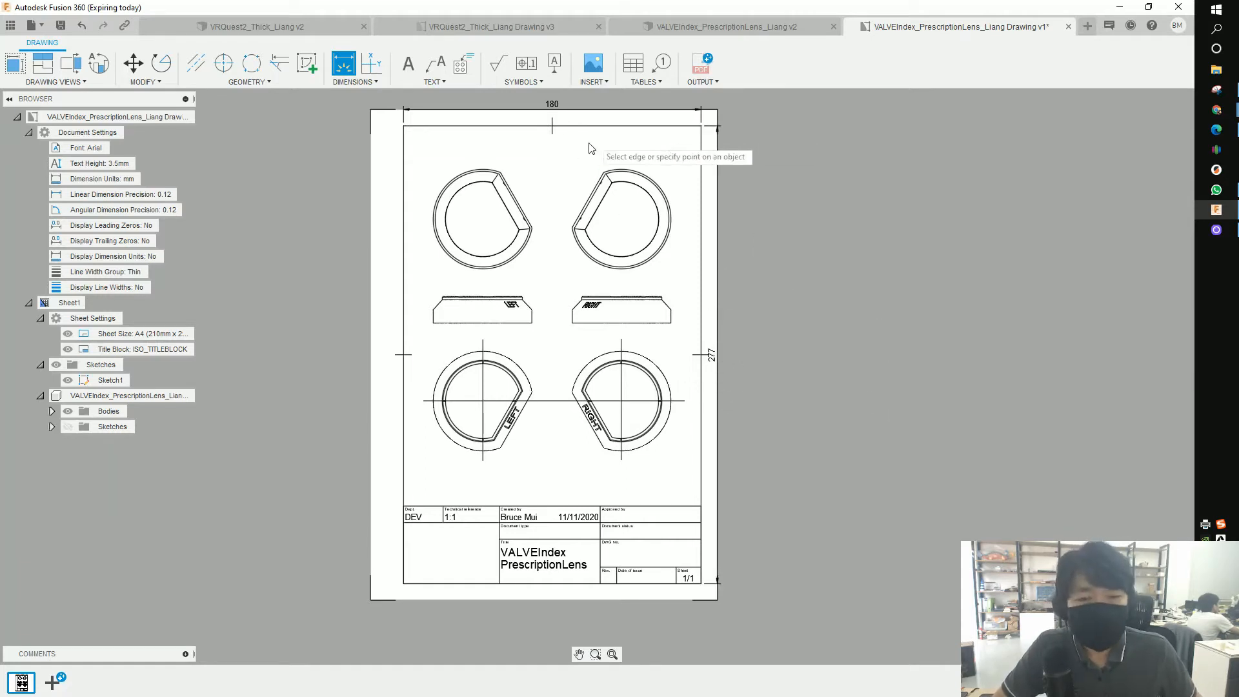
pyautogui.moveTo(621, 230)
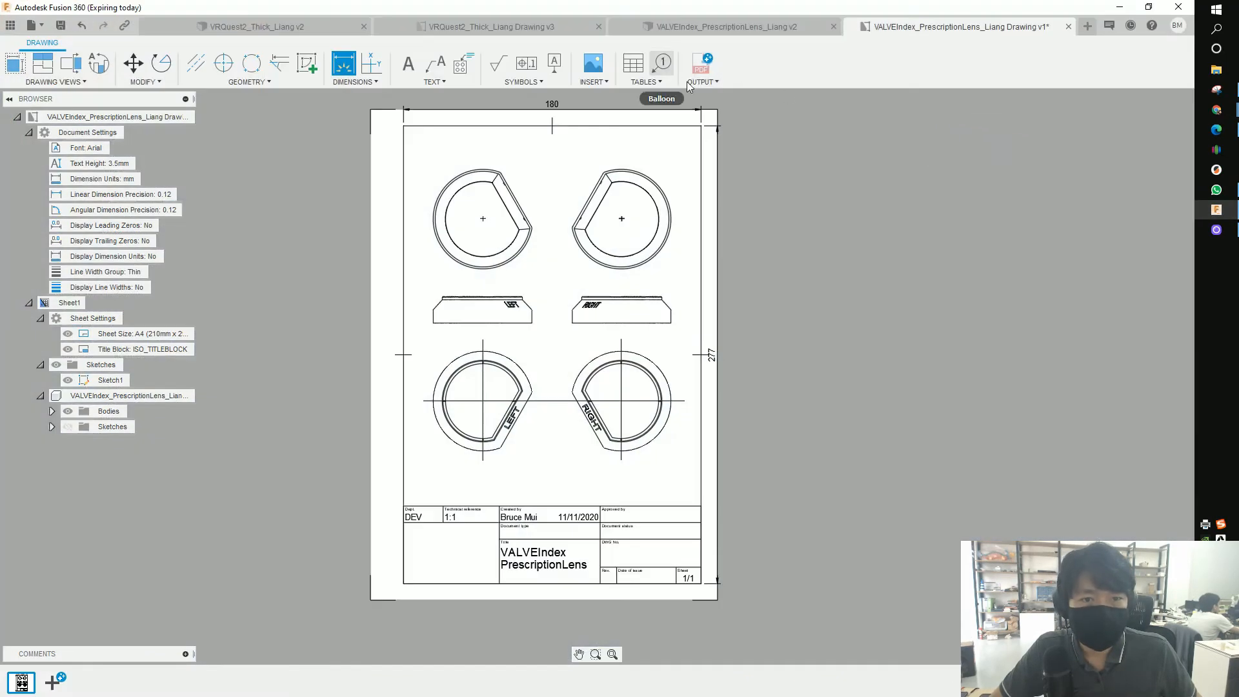
pyautogui.click(701, 81)
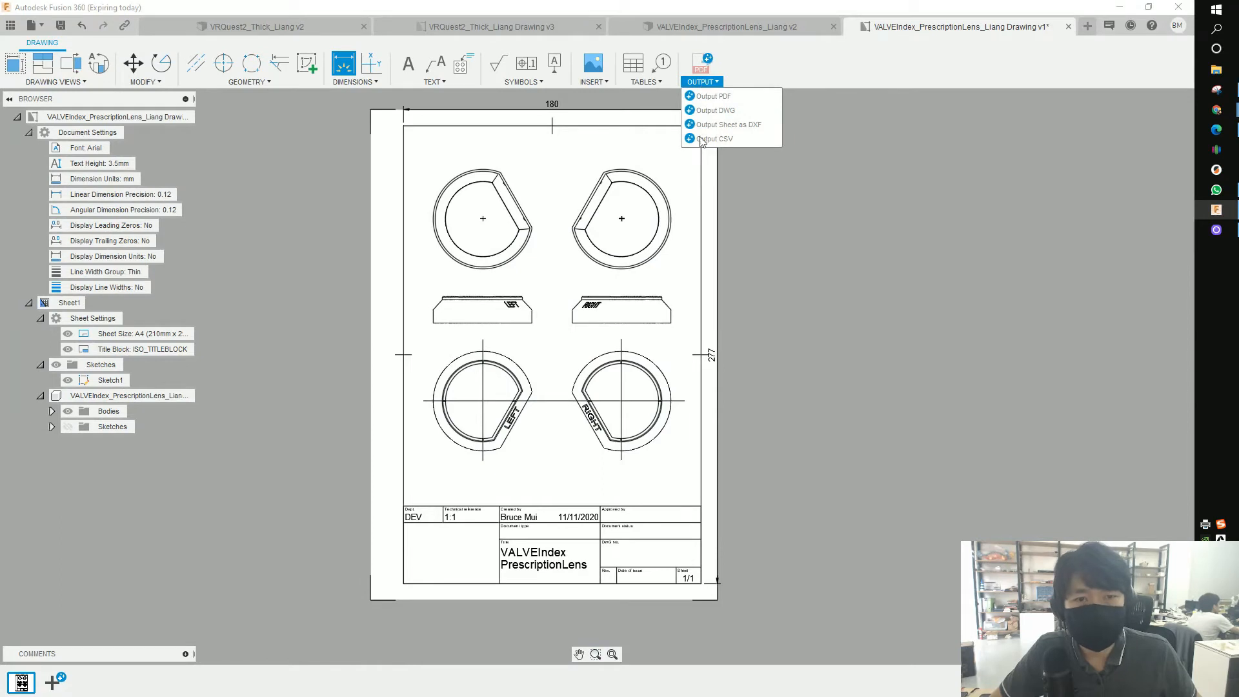
pyautogui.moveTo(743, 110)
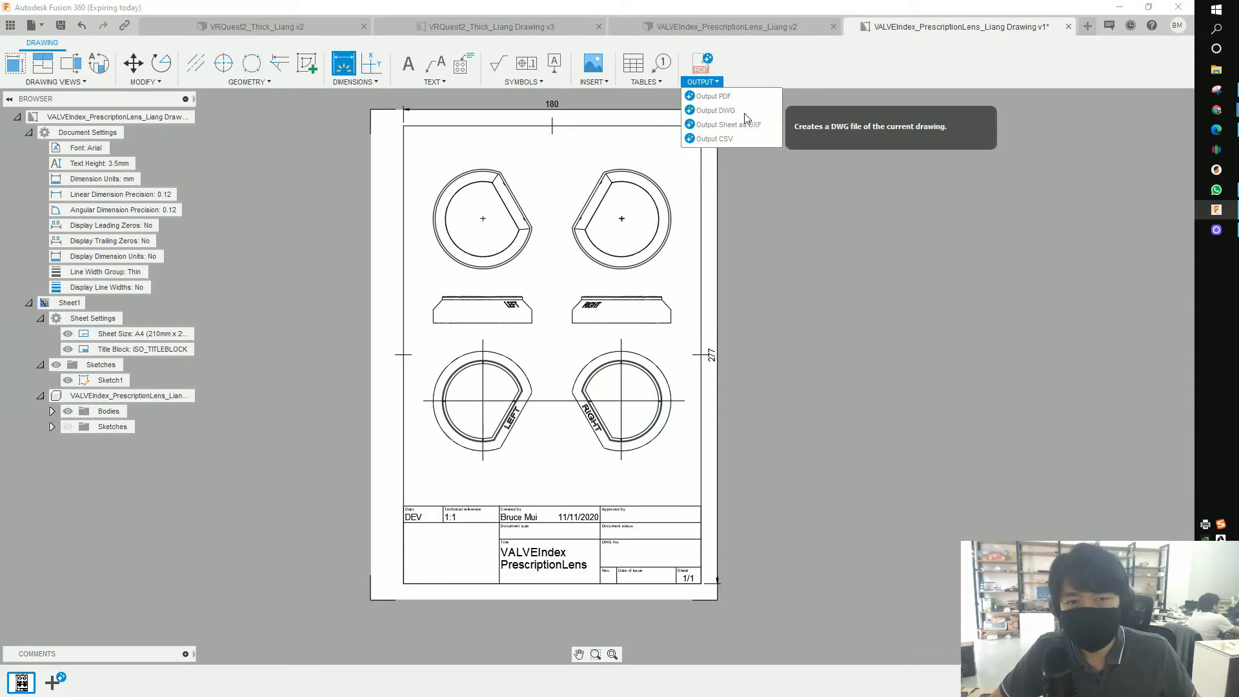
pyautogui.moveTo(716, 138)
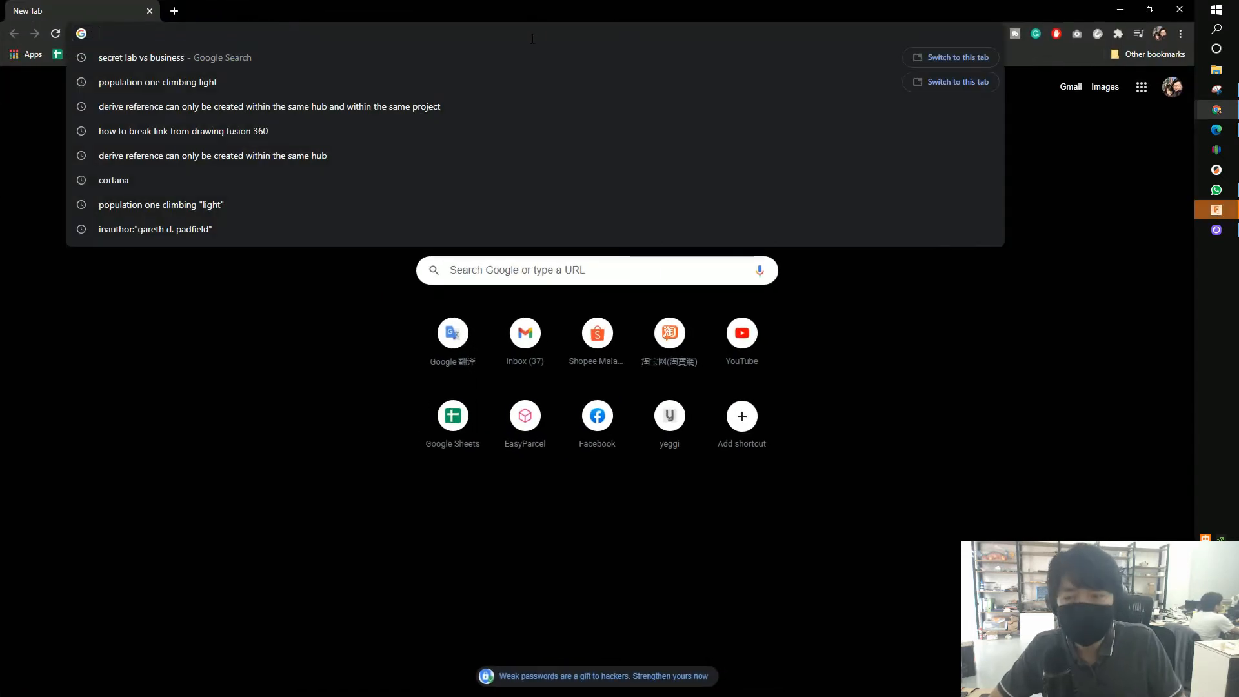
# - Search Google for 'pdf to svg' and browse the converter results
pyautogui.write('pdf to s')
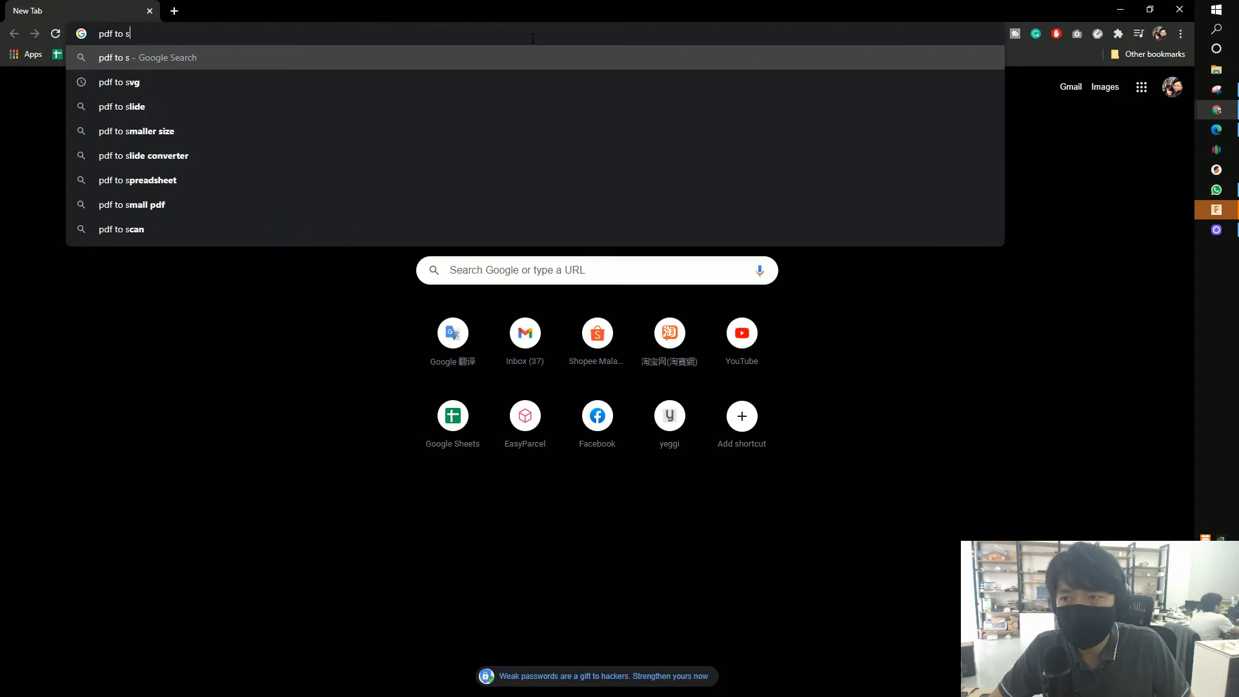
pyautogui.click(119, 81)
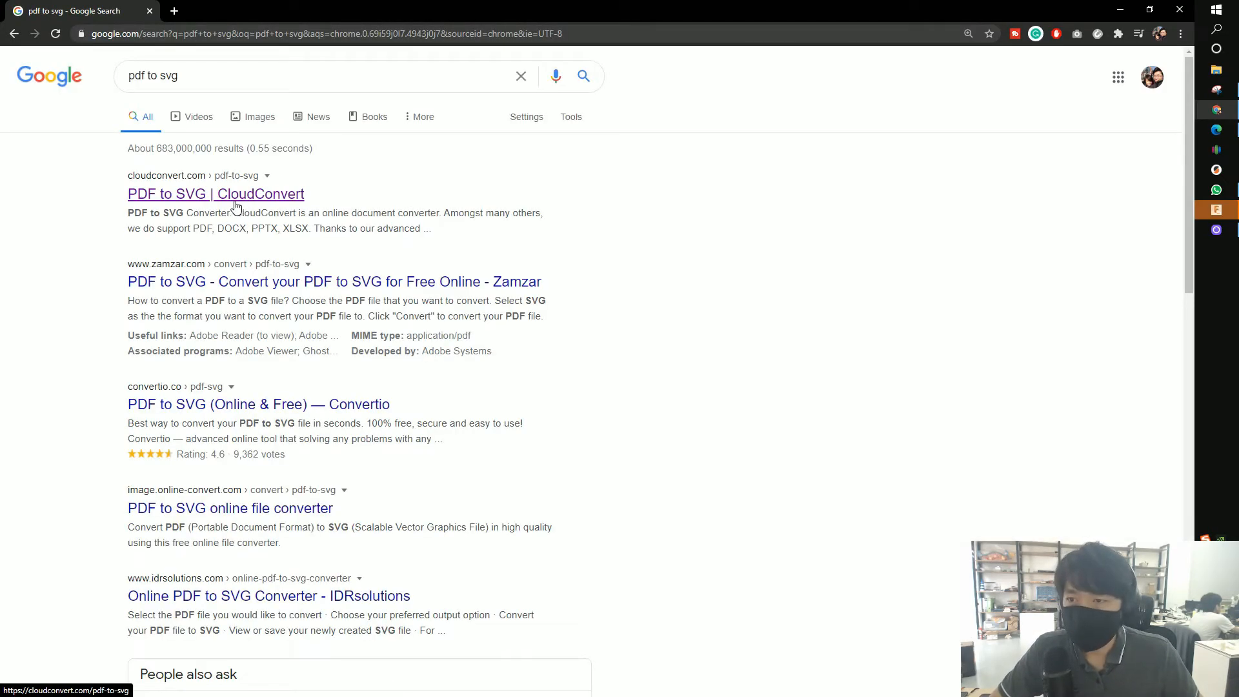
pyautogui.moveTo(198, 195)
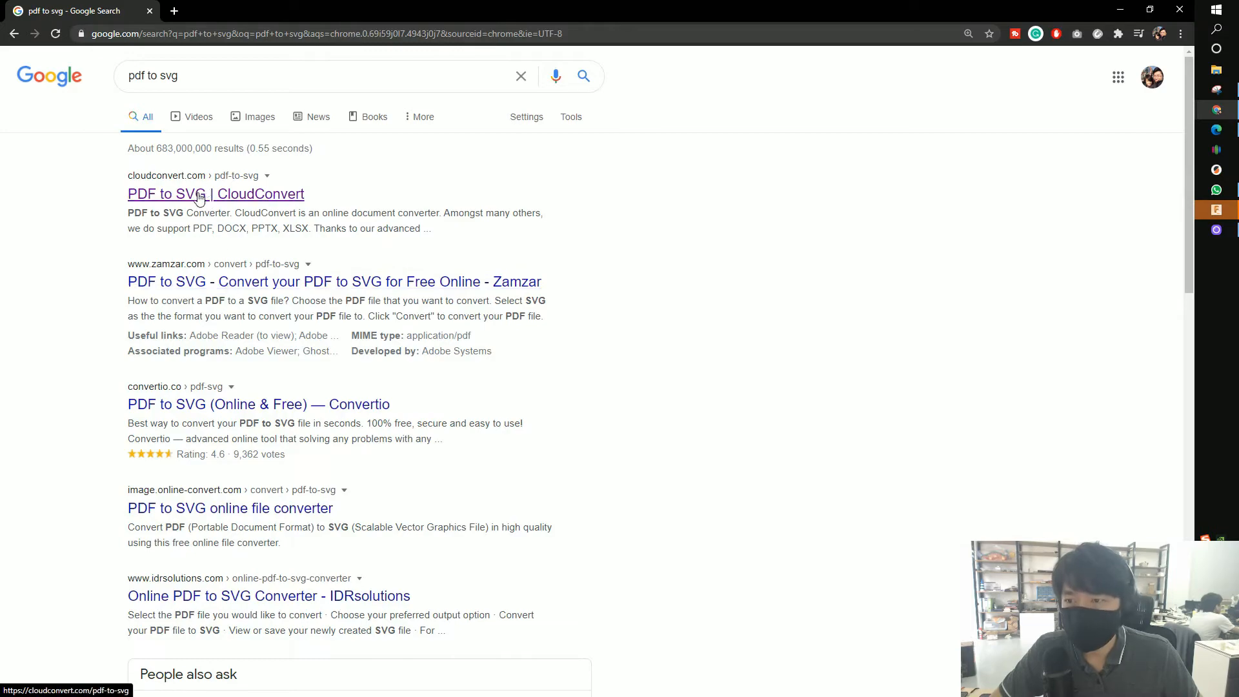
pyautogui.scroll(-3)
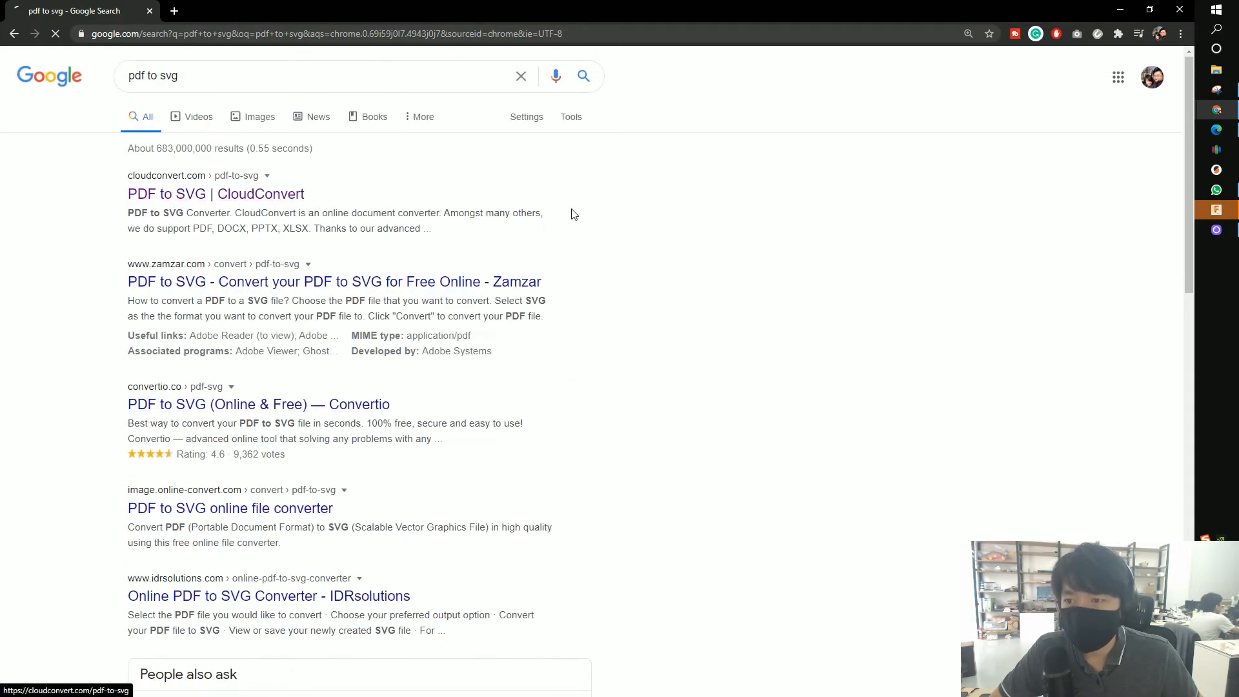
pyautogui.click(215, 194)
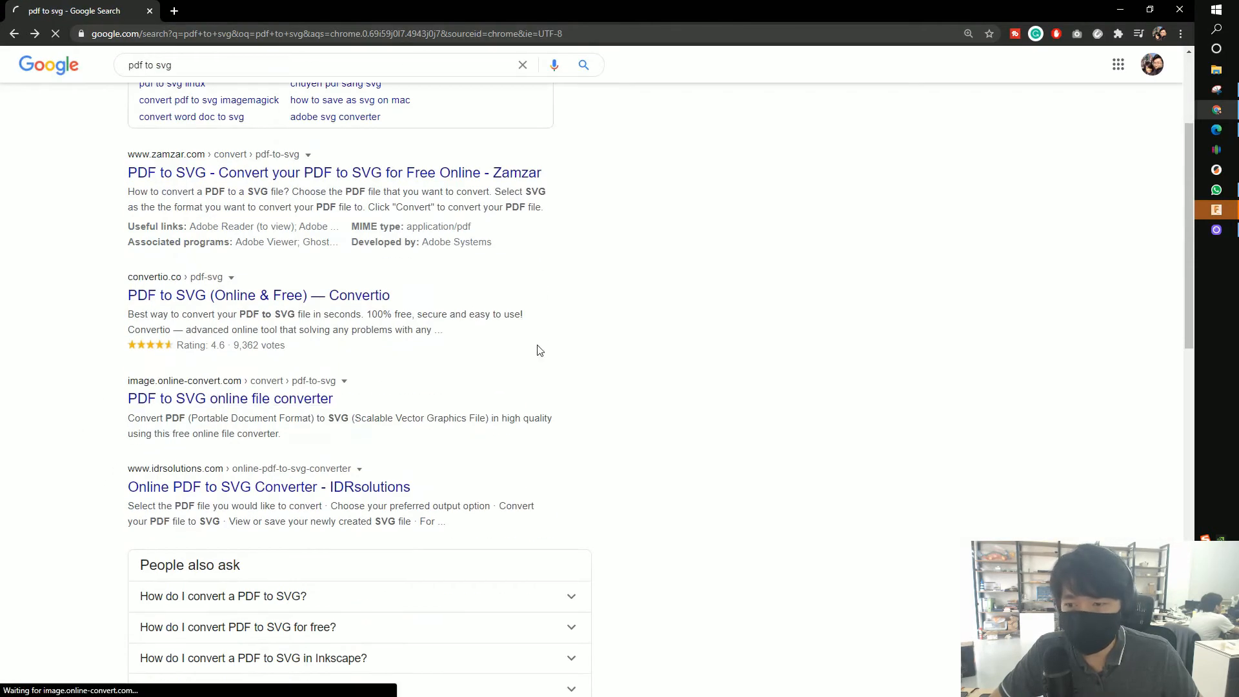
# - Open image.online-convert.com's 'PDF to SVG online file converter' from the results
pyautogui.click(230, 399)
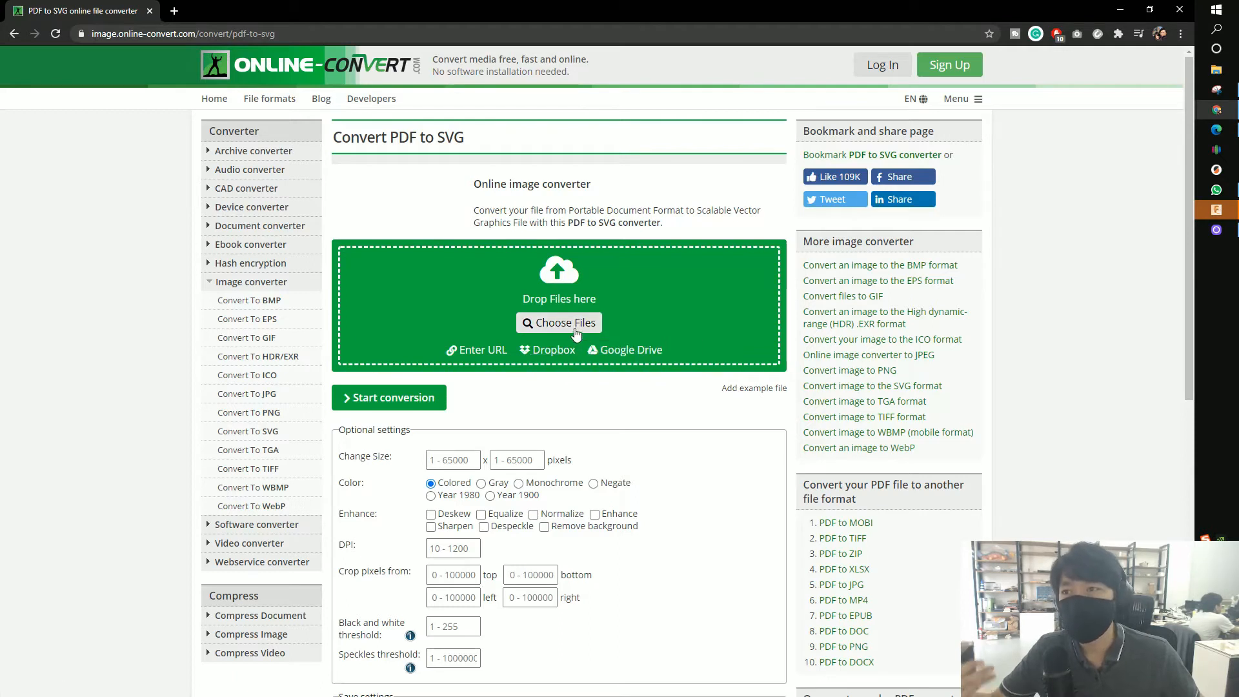
pyautogui.moveTo(600, 268)
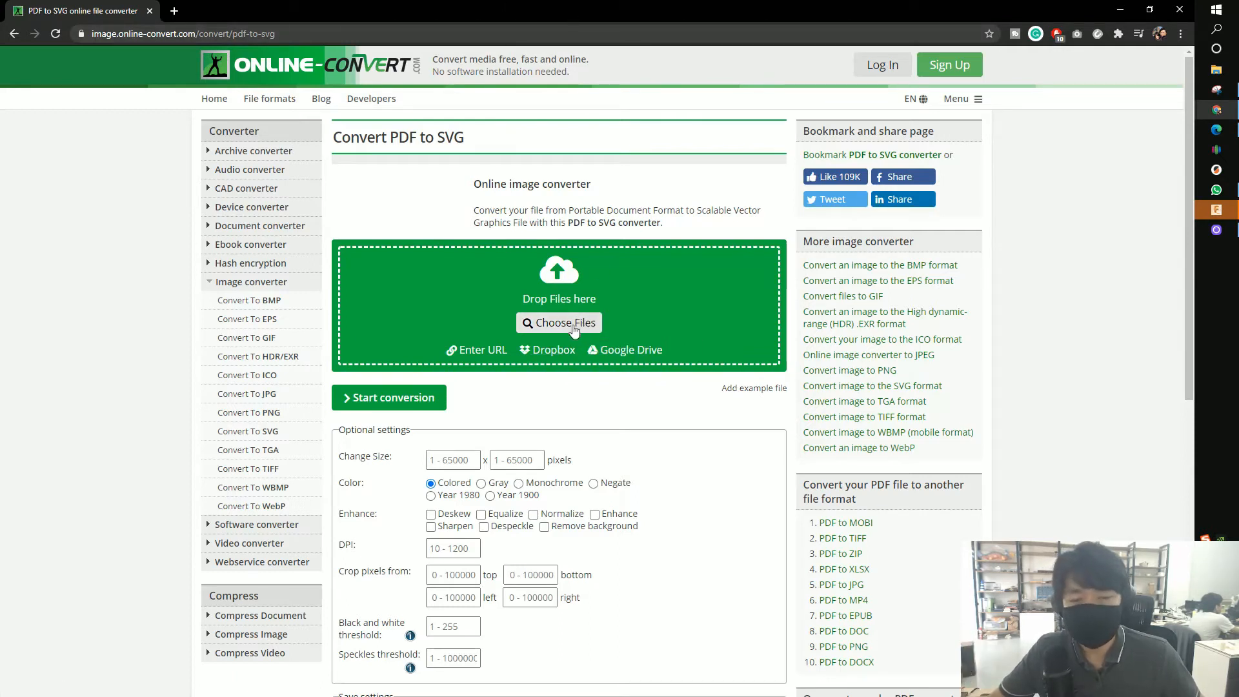
# - Upload Valve index.pdf from the Desktop to the online-convert converter
pyautogui.click(559, 323)
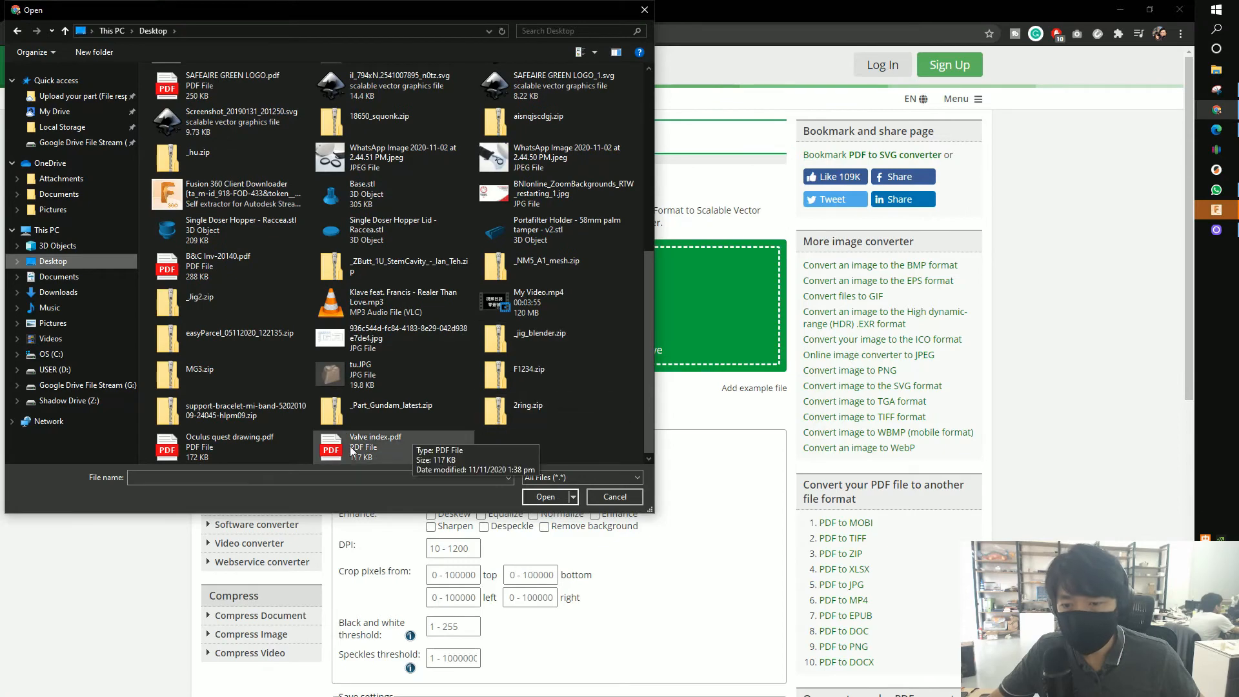
pyautogui.click(545, 495)
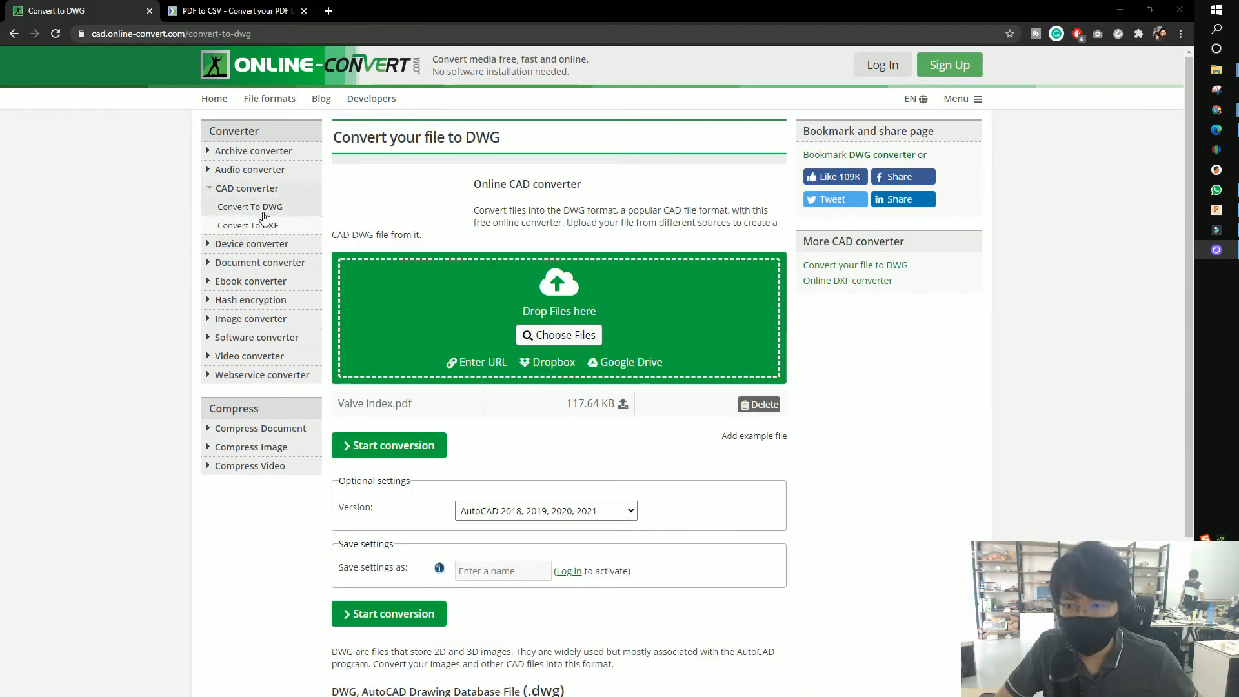
pyautogui.moveTo(247, 225)
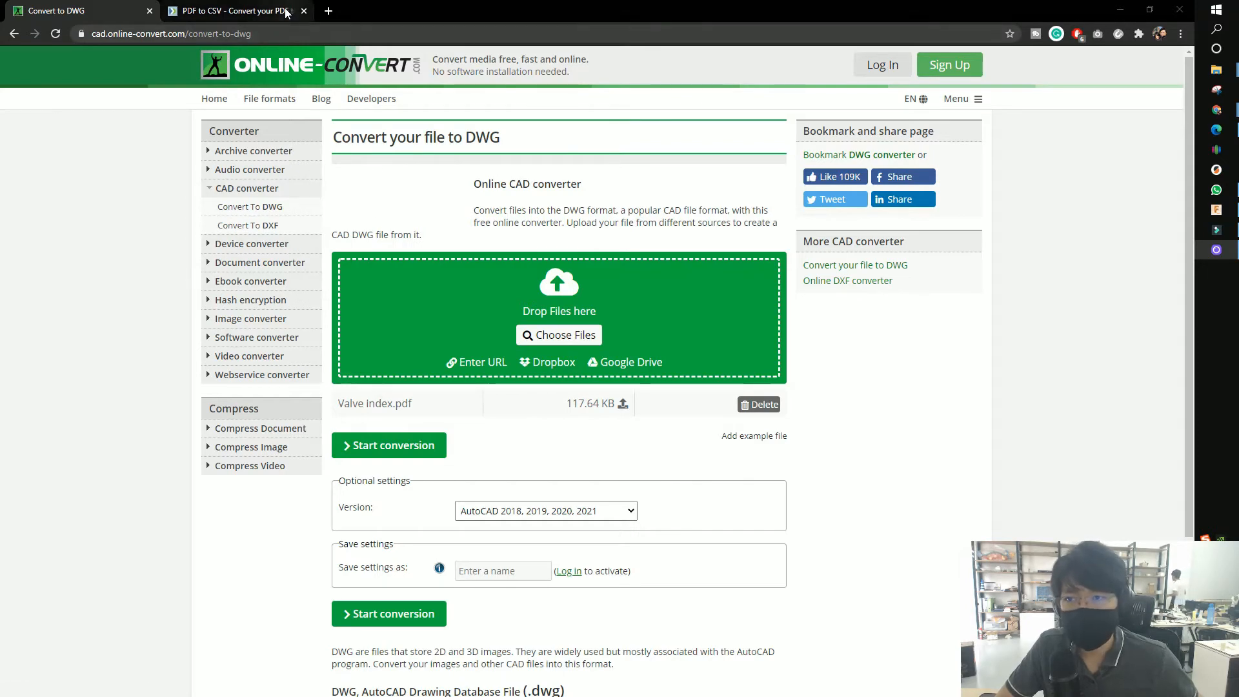
# - Flip between Zamzar's PDF to CSV page and the DWG converter, then return to the Fusion 360 drawing
pyautogui.click(233, 10)
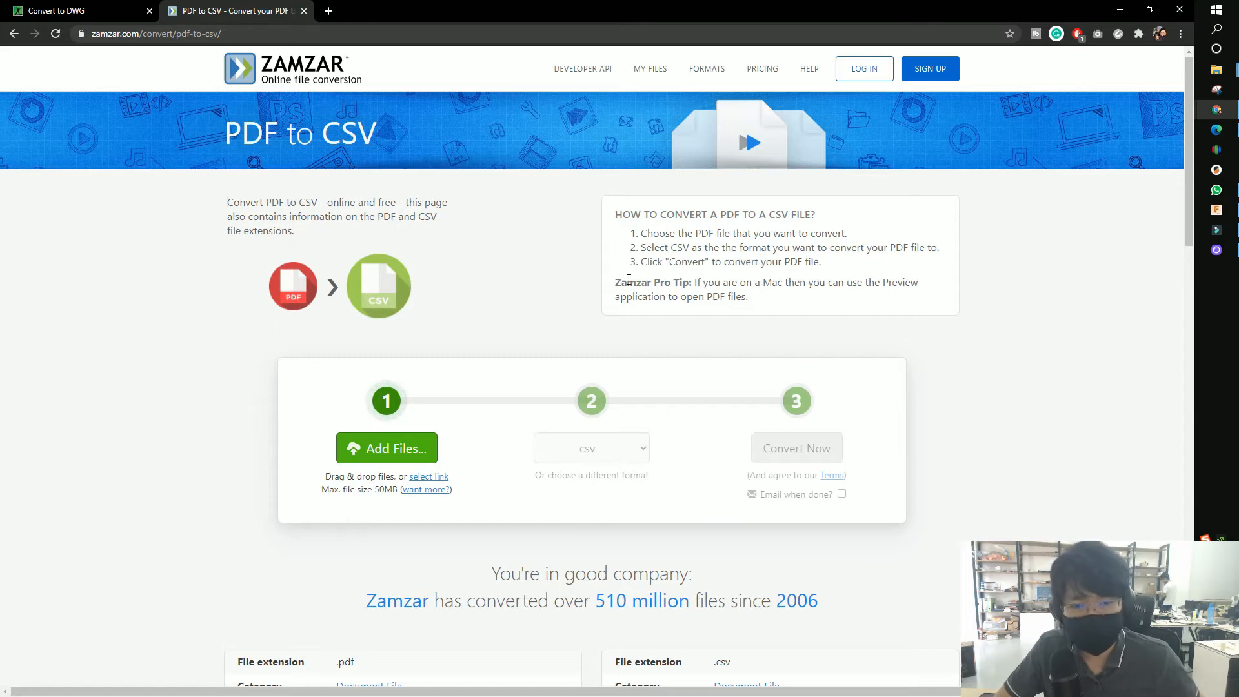
pyautogui.click(589, 319)
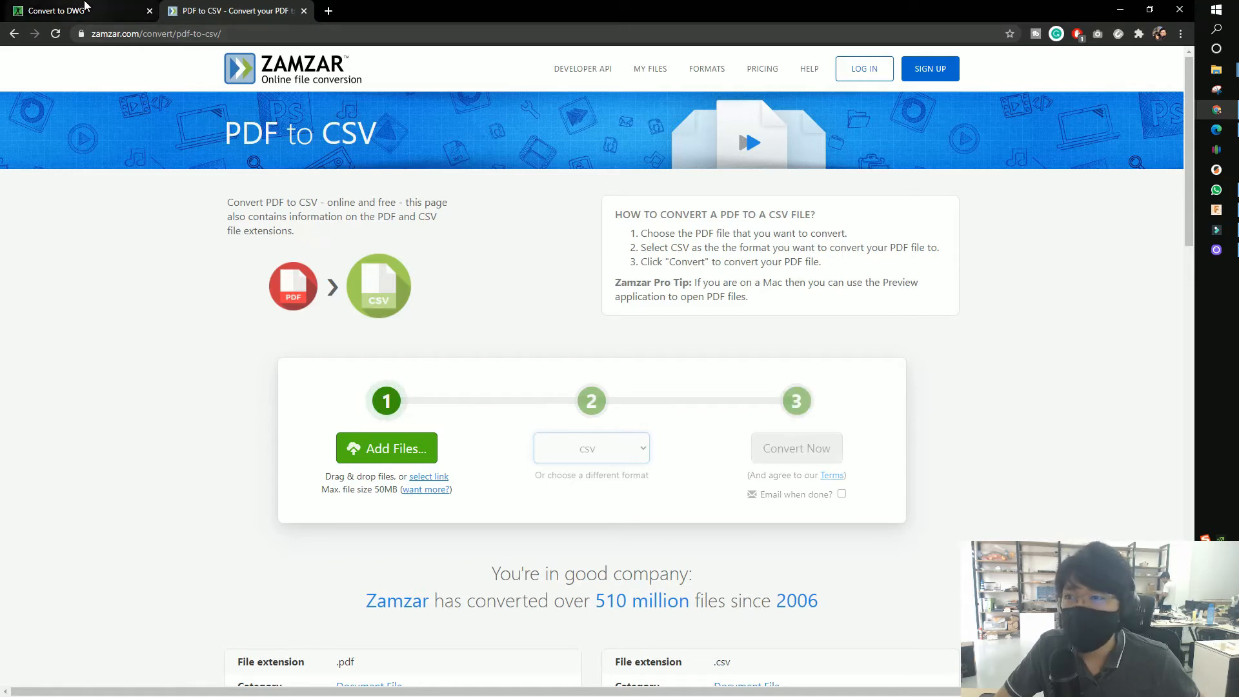
pyautogui.click(71, 11)
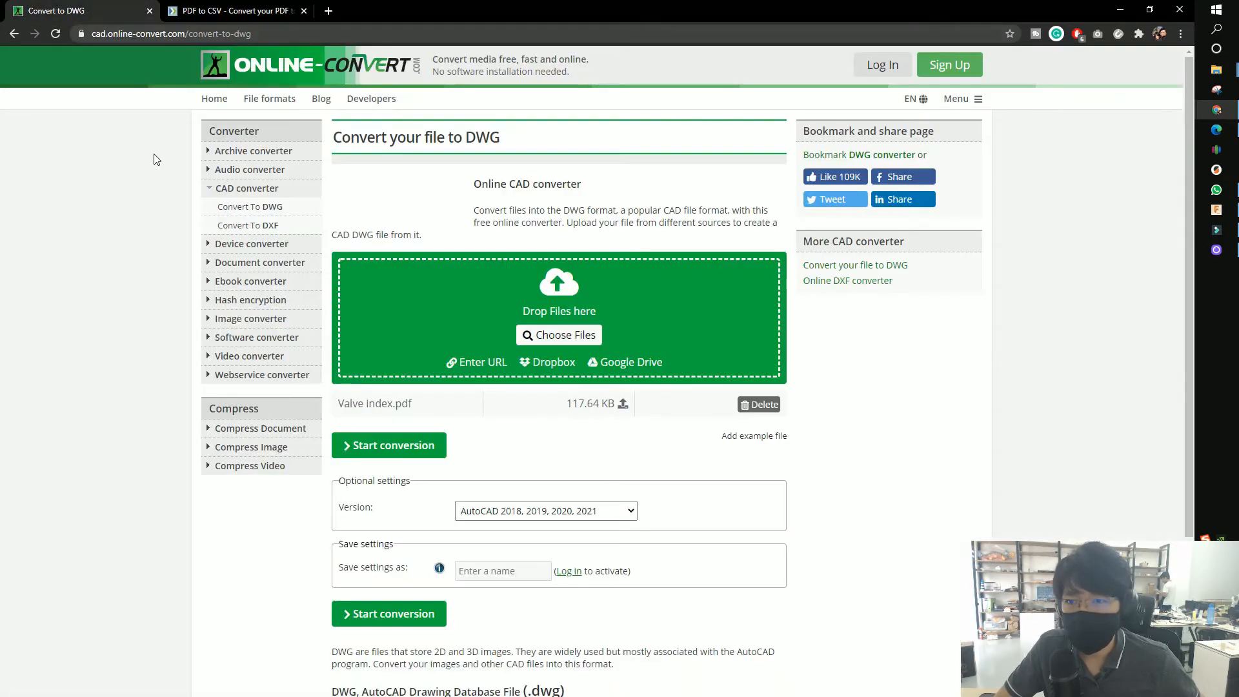
pyautogui.click(234, 10)
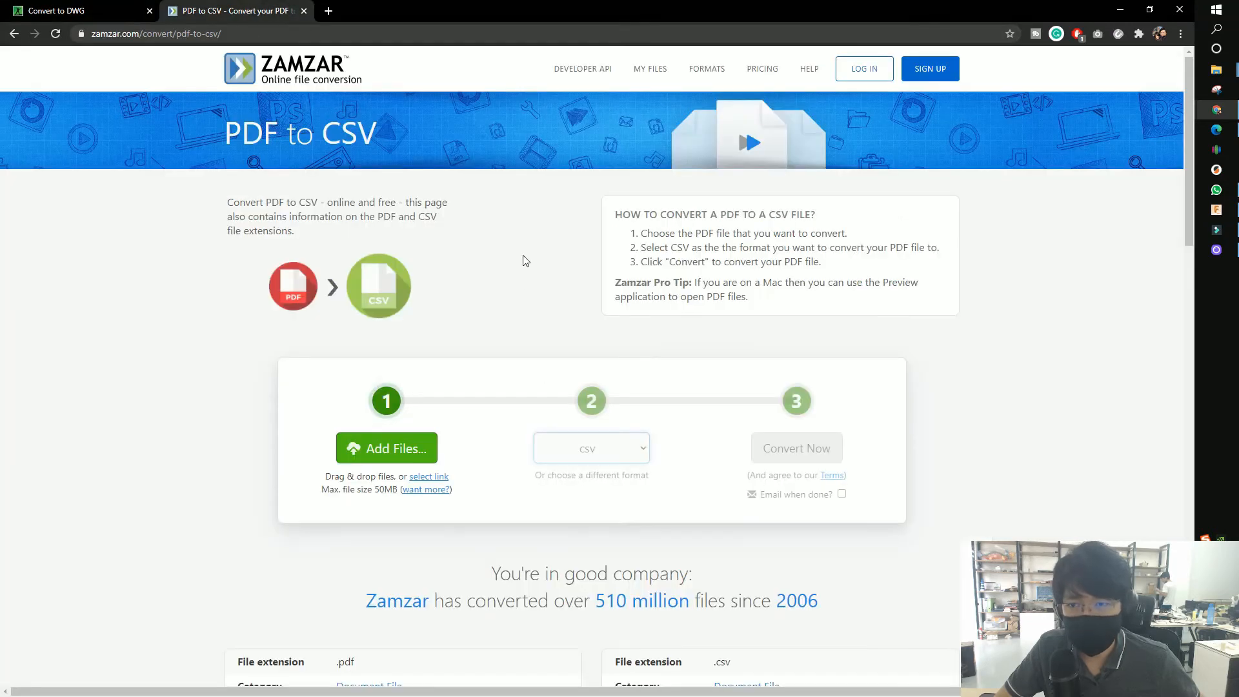
pyautogui.click(79, 10)
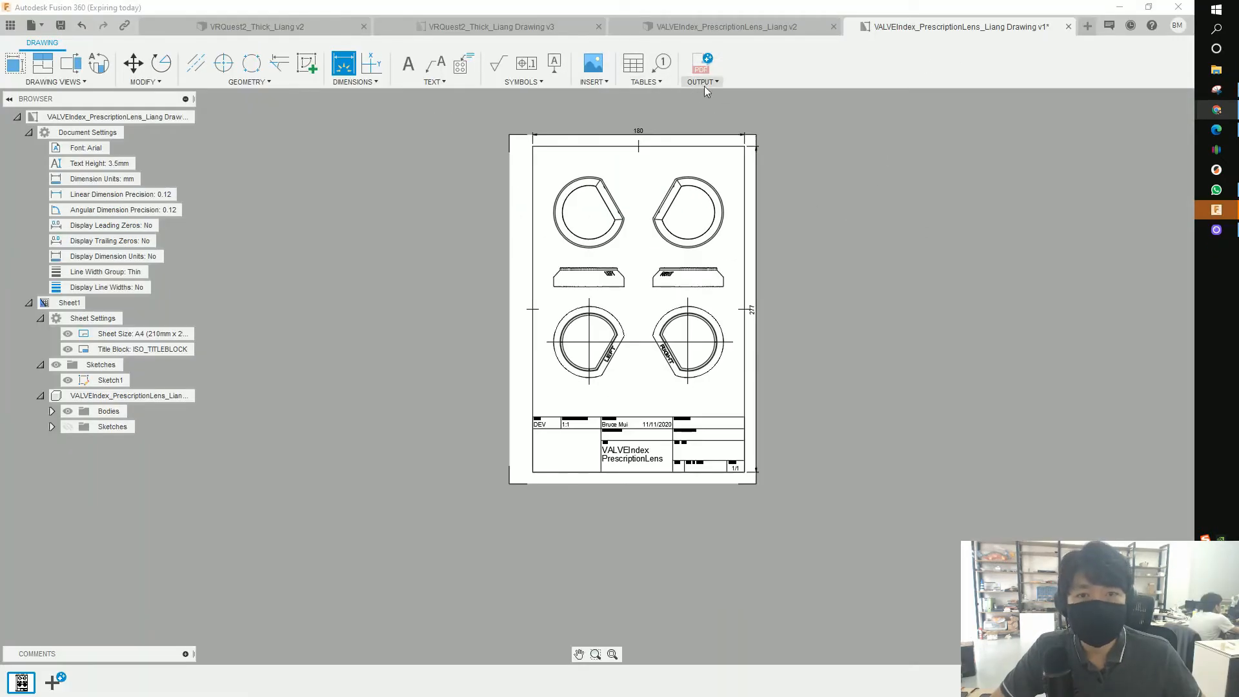
# - Check the drawing's export formats and return to the symbol annotation options
pyautogui.click(699, 81)
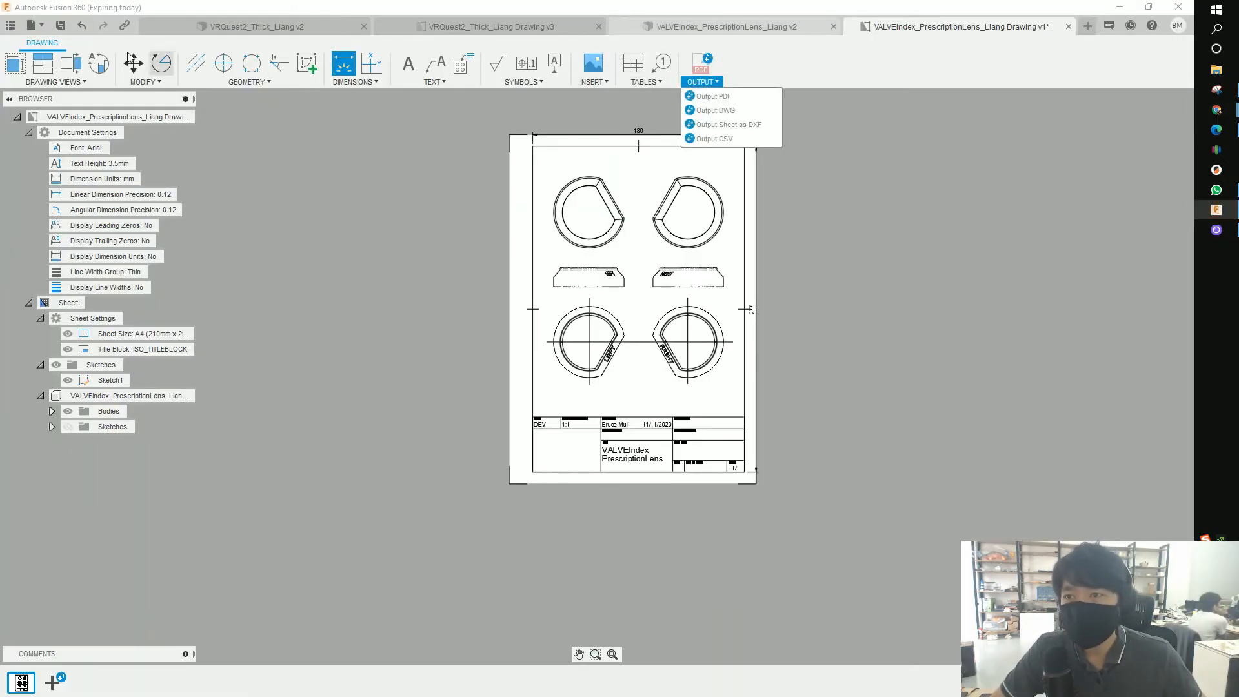
pyautogui.click(53, 81)
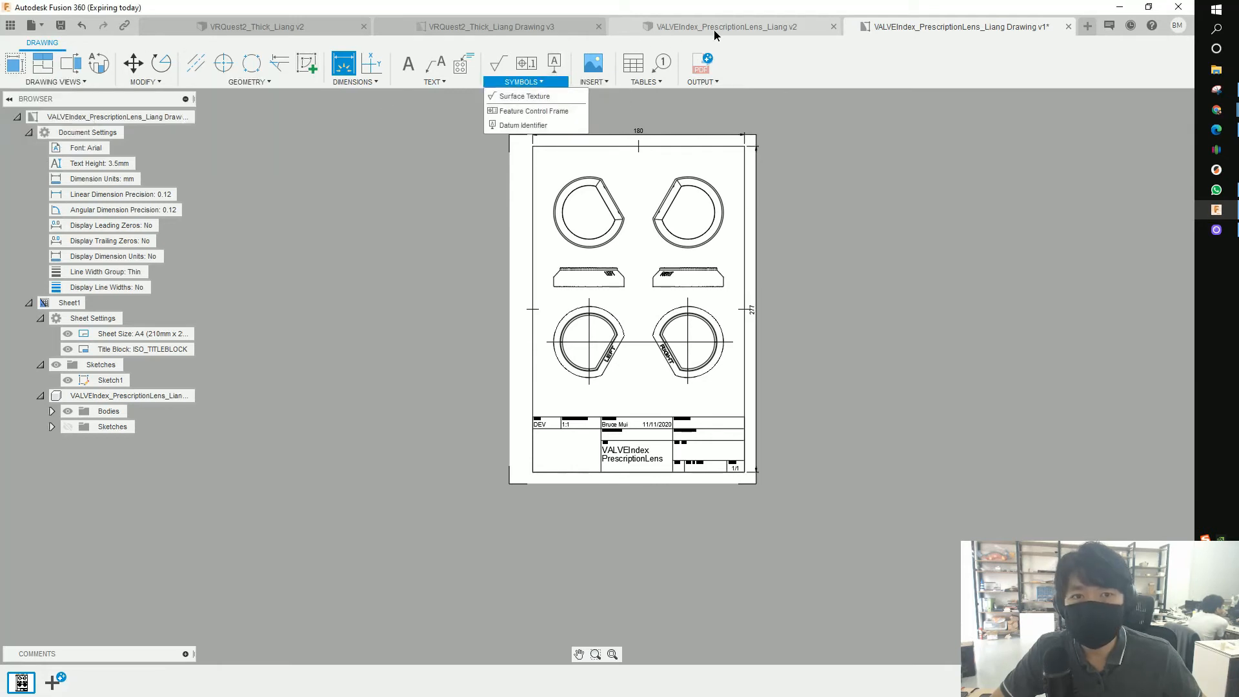
# - Review the Modify, Assemble, Inspect, Insert and Select command lists, then the workspace list
pyautogui.click(721, 25)
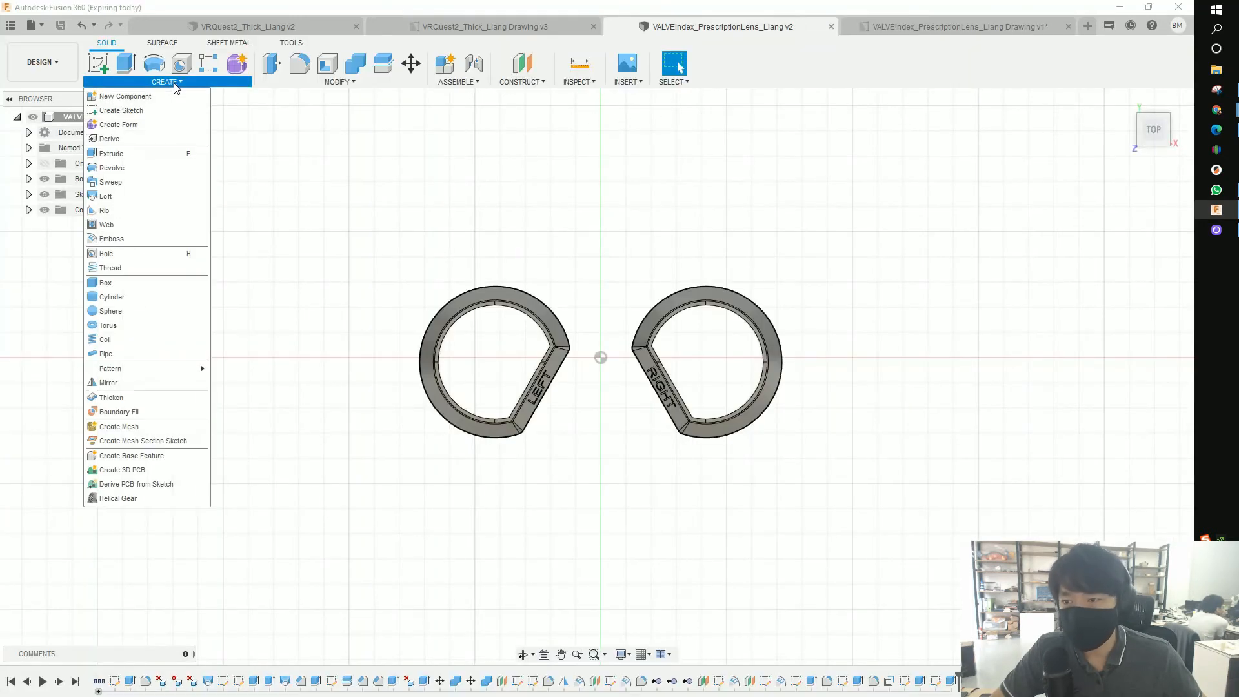
pyautogui.click(339, 81)
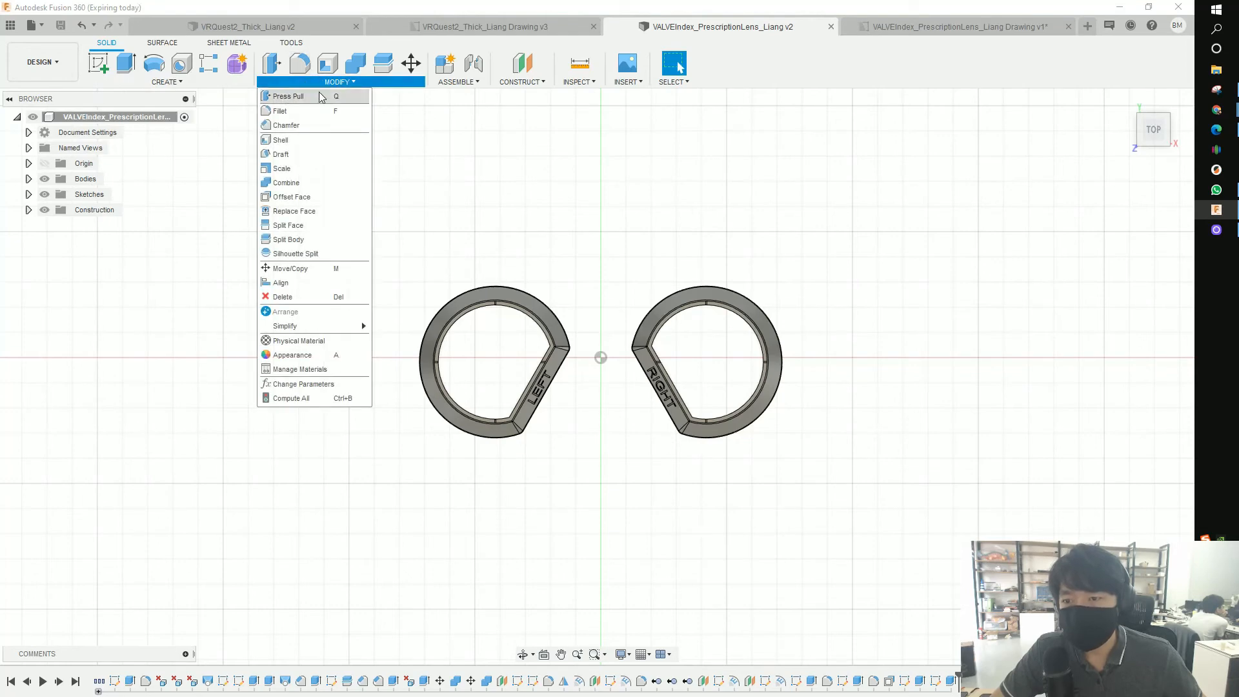
pyautogui.click(456, 81)
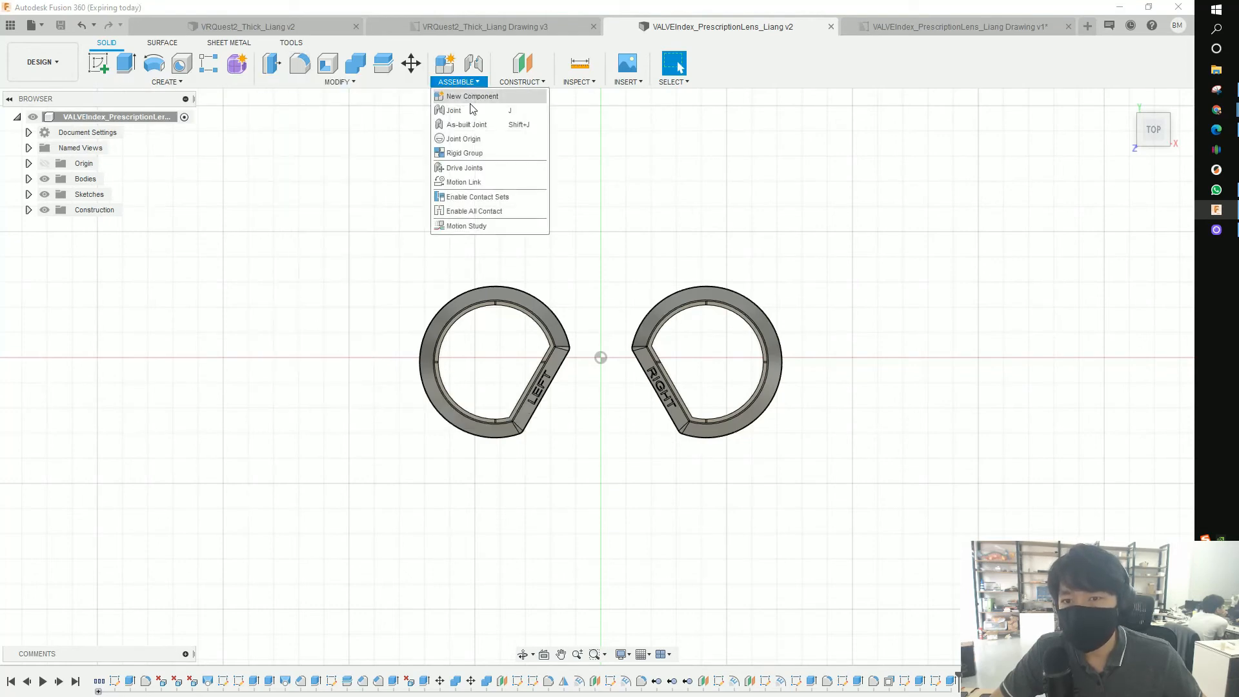
pyautogui.click(579, 68)
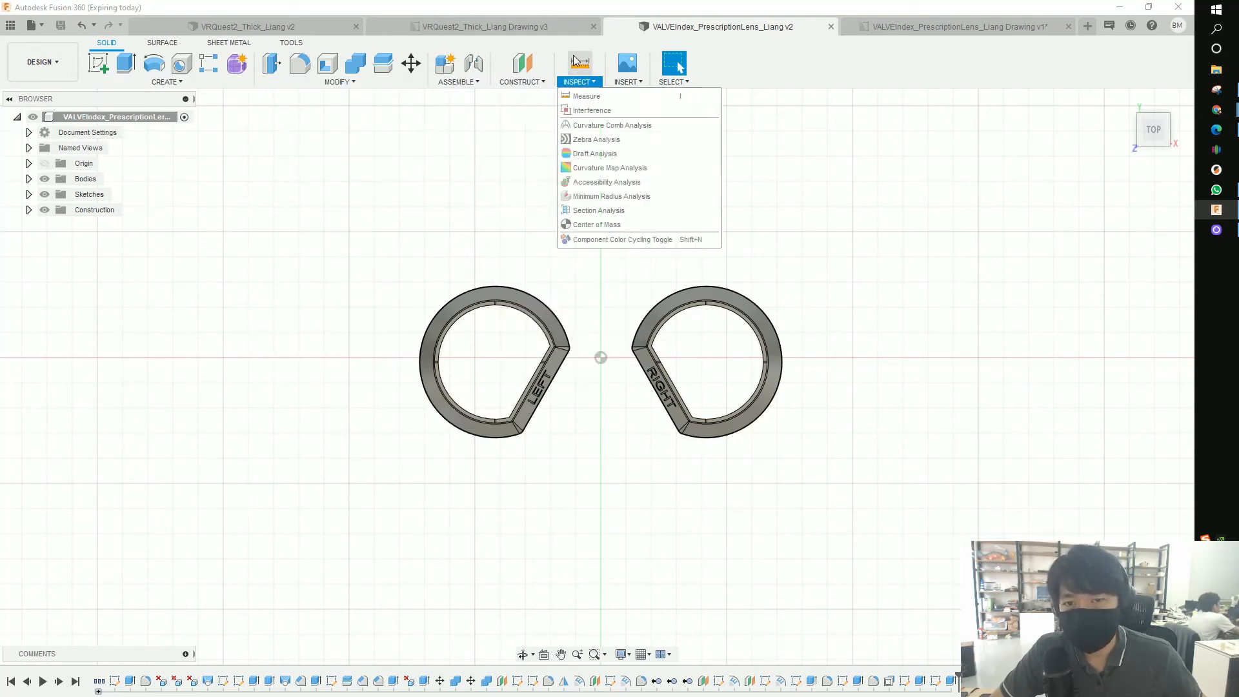
pyautogui.click(625, 68)
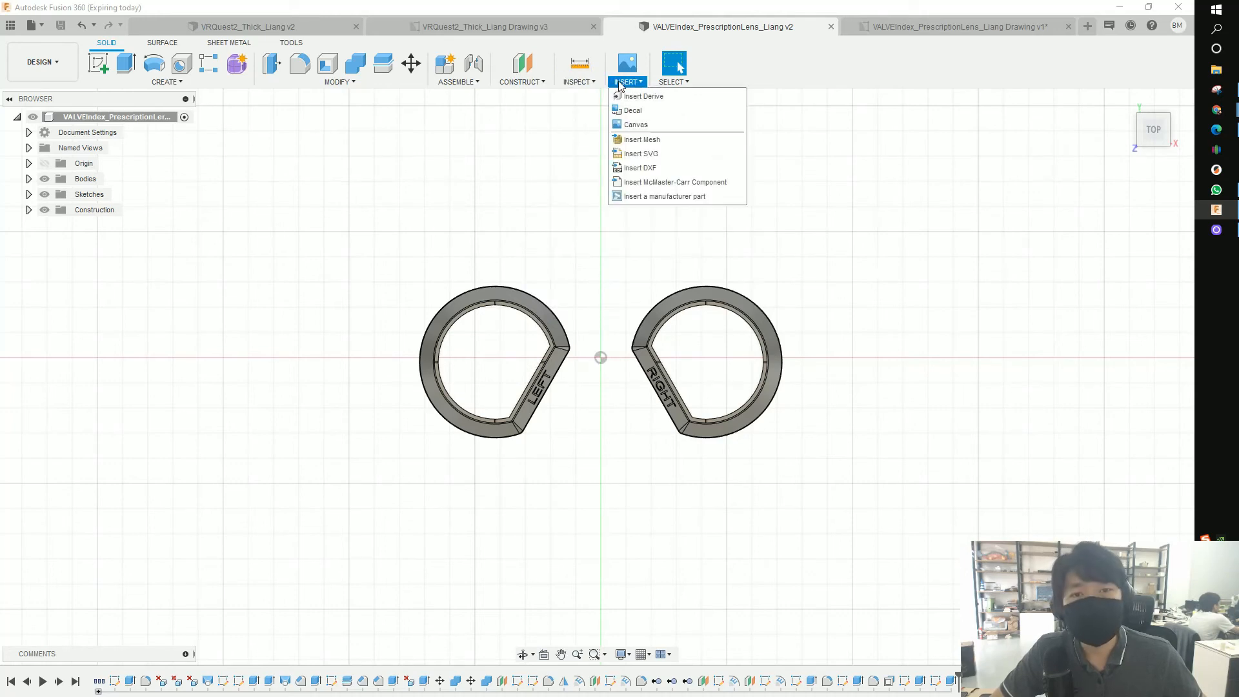
pyautogui.click(672, 81)
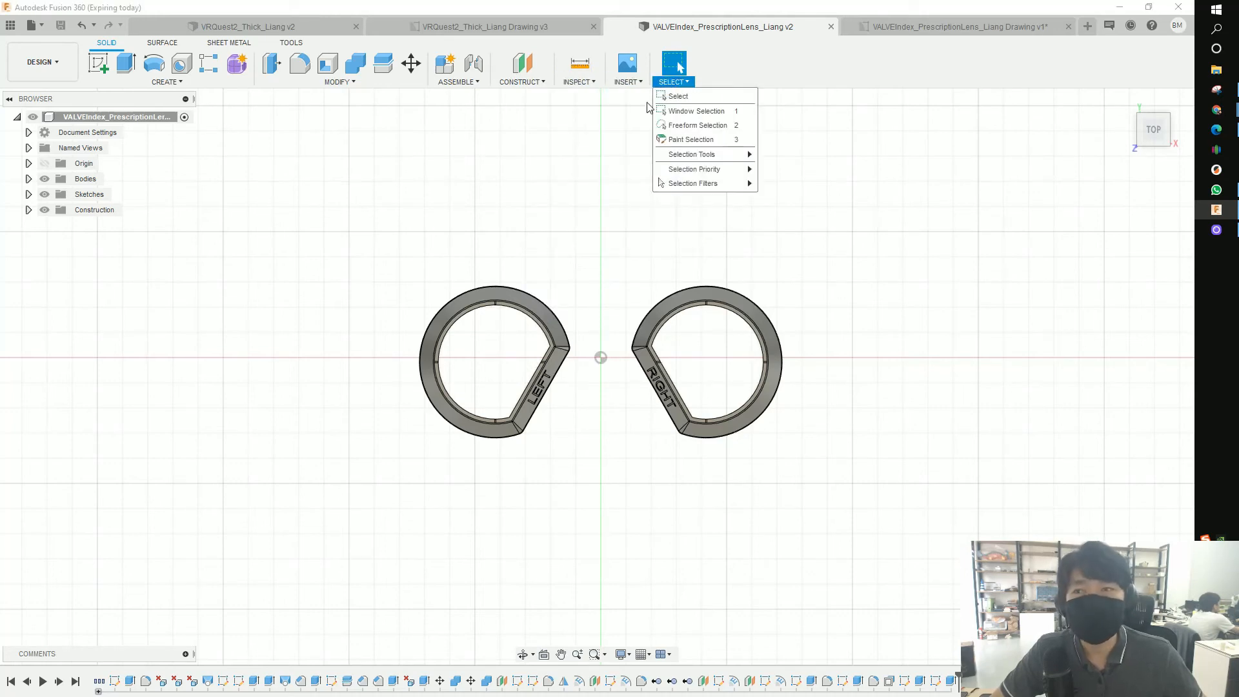
pyautogui.click(578, 81)
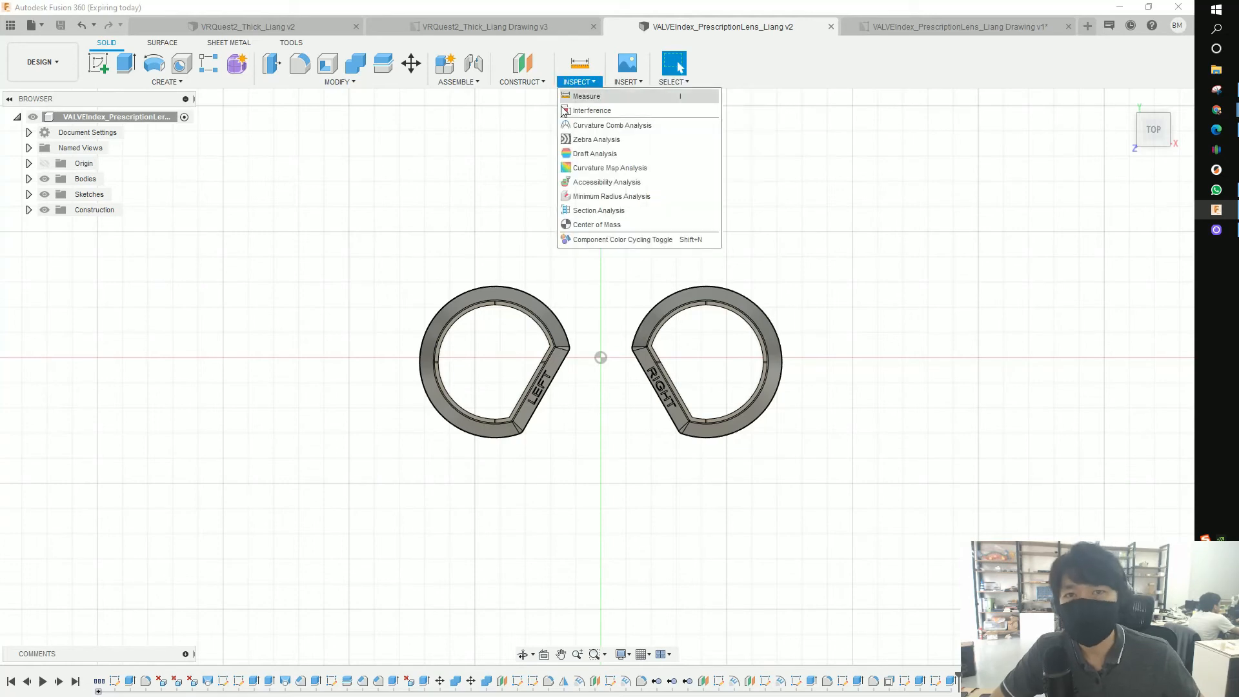
pyautogui.moveTo(483, 154)
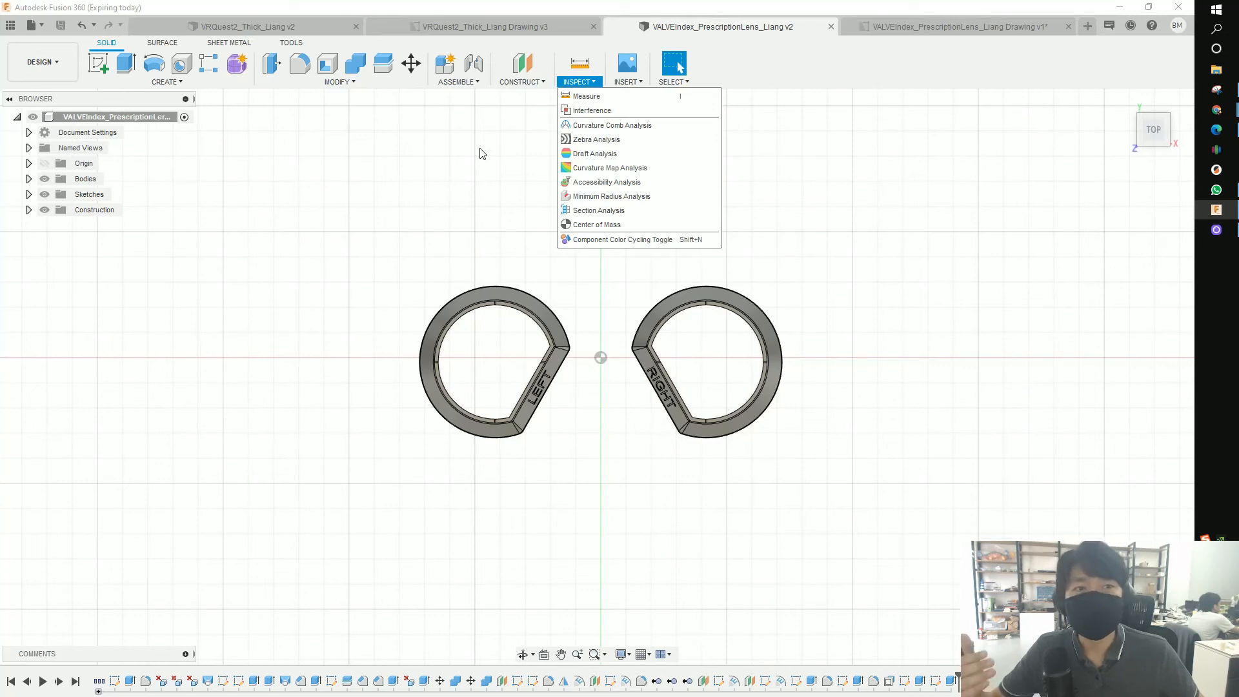
pyautogui.click(290, 205)
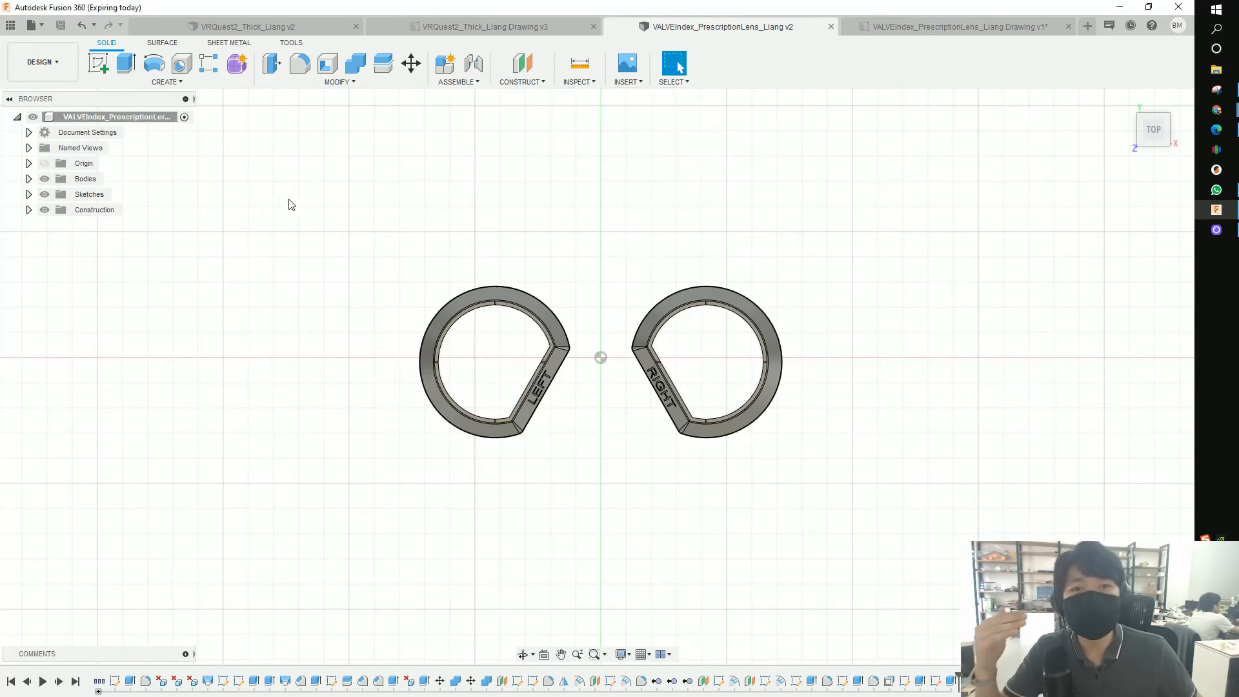
pyautogui.moveTo(301, 191)
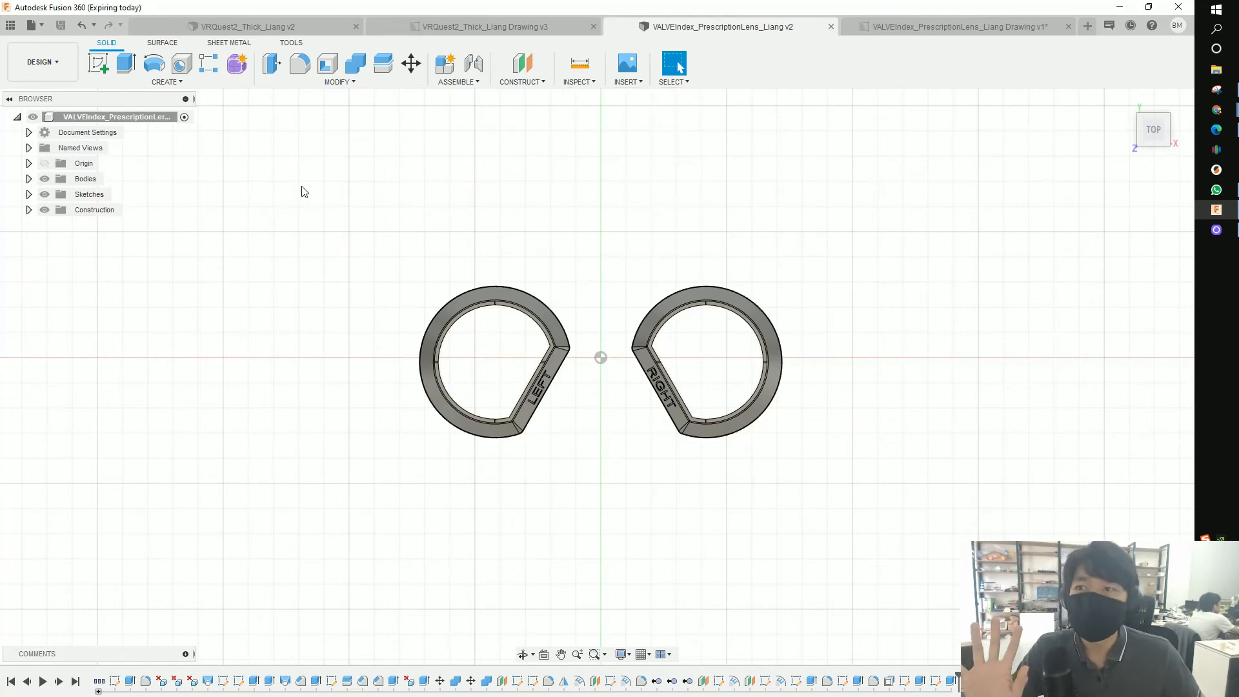
pyautogui.click(40, 62)
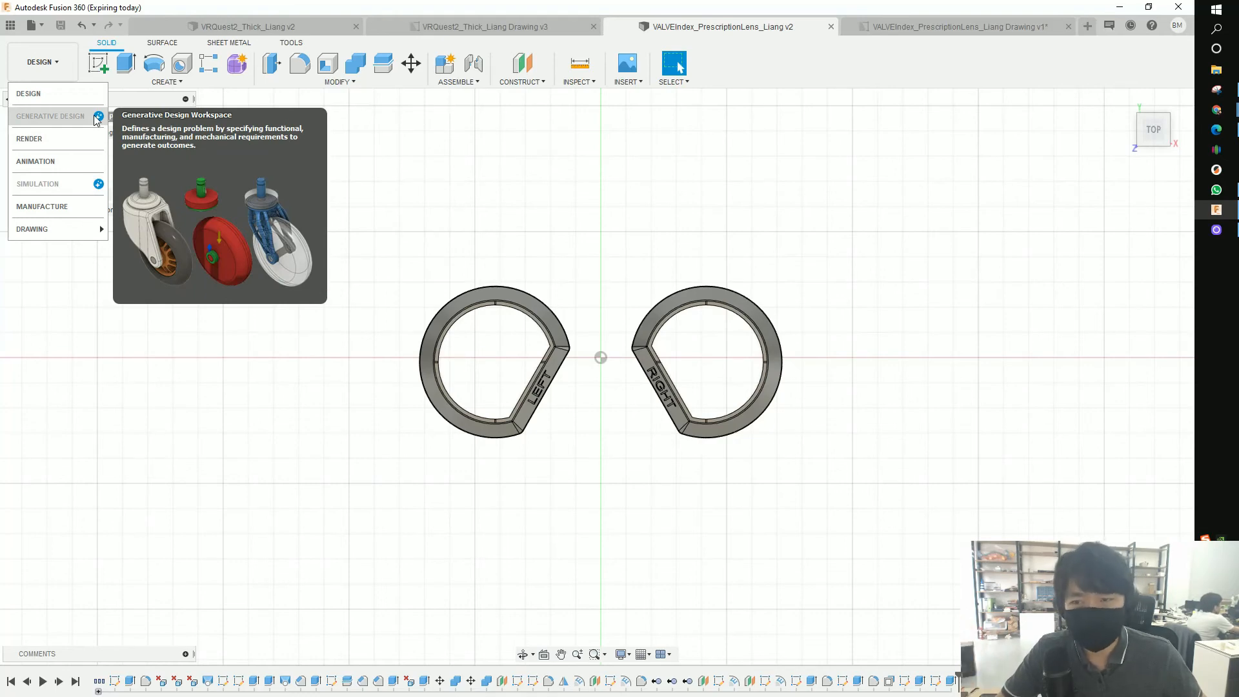
pyautogui.moveTo(37, 185)
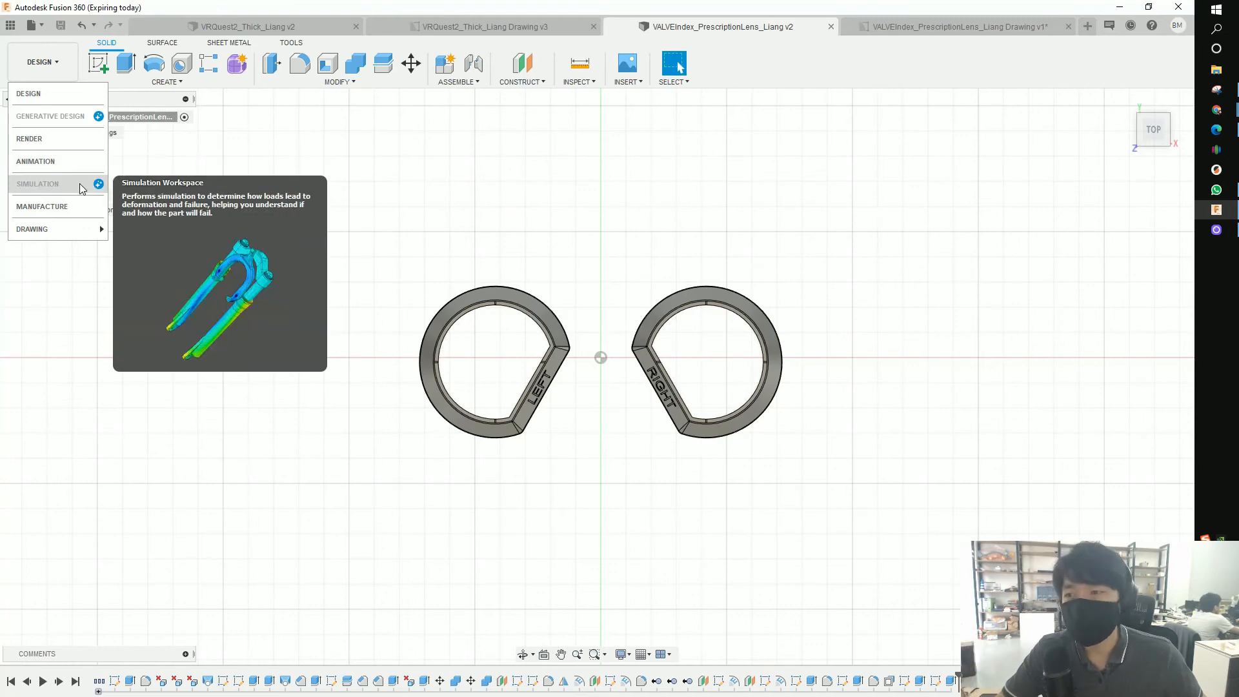
pyautogui.moveTo(284, 133)
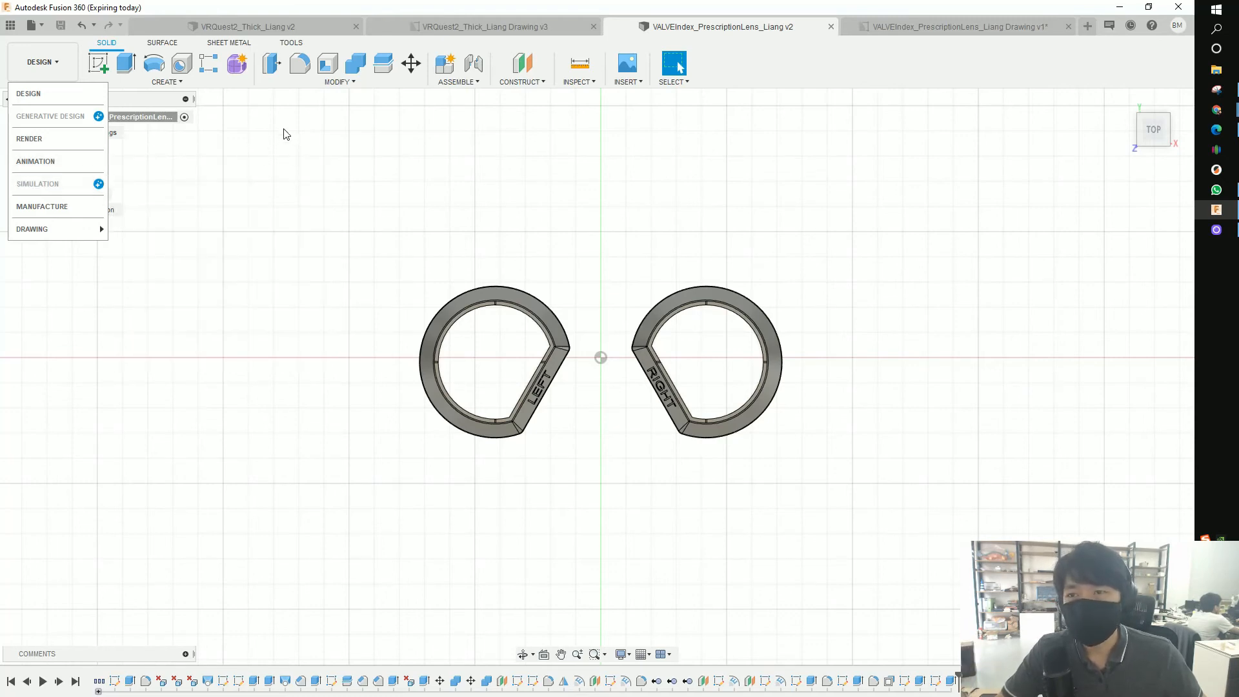
pyautogui.click(167, 67)
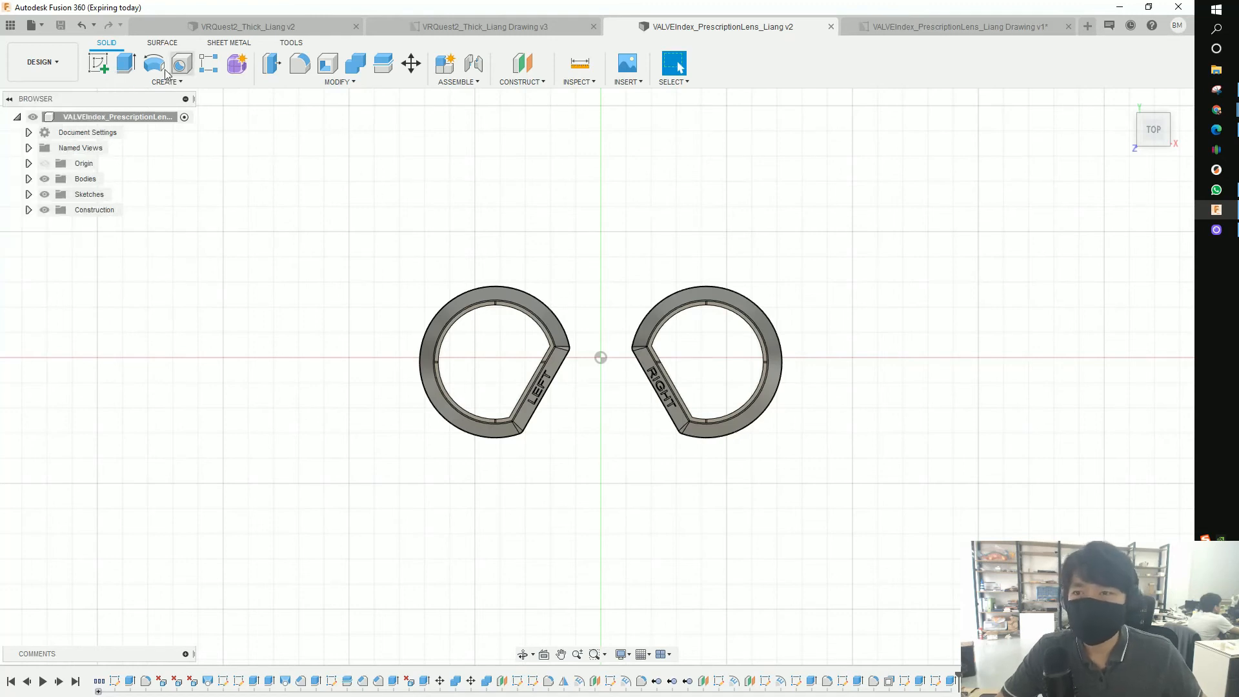
pyautogui.moveTo(604, 67)
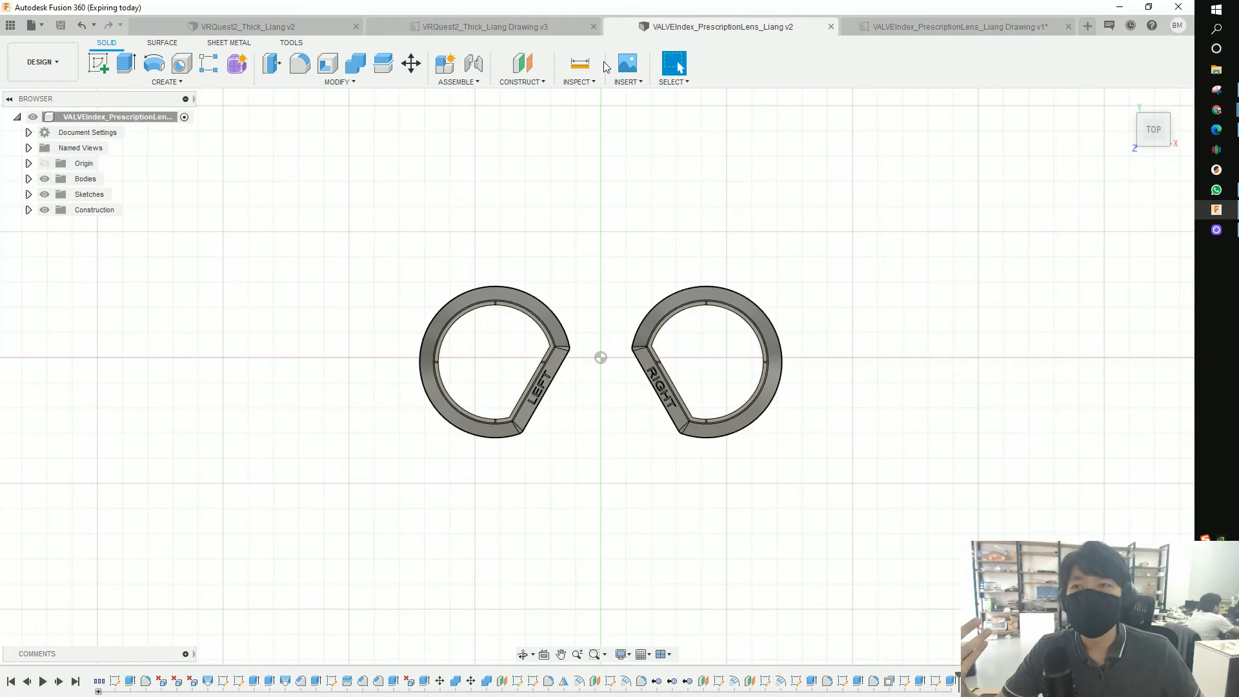
pyautogui.moveTo(578, 65)
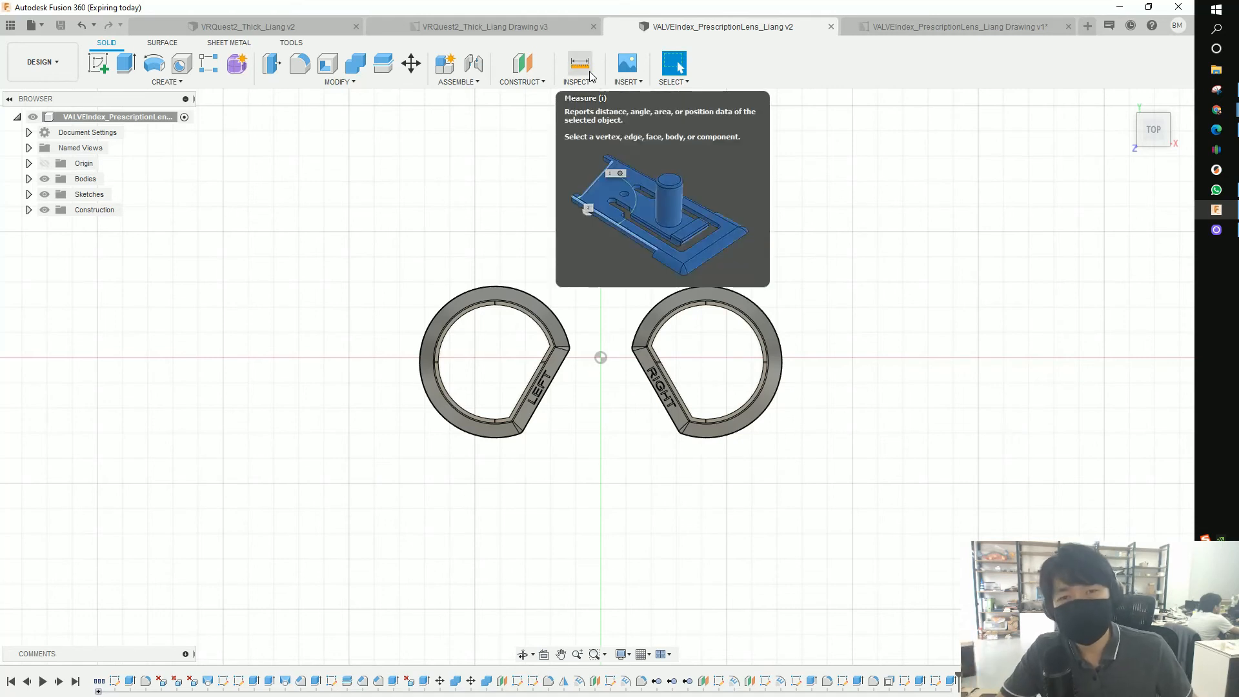
pyautogui.moveTo(554, 156)
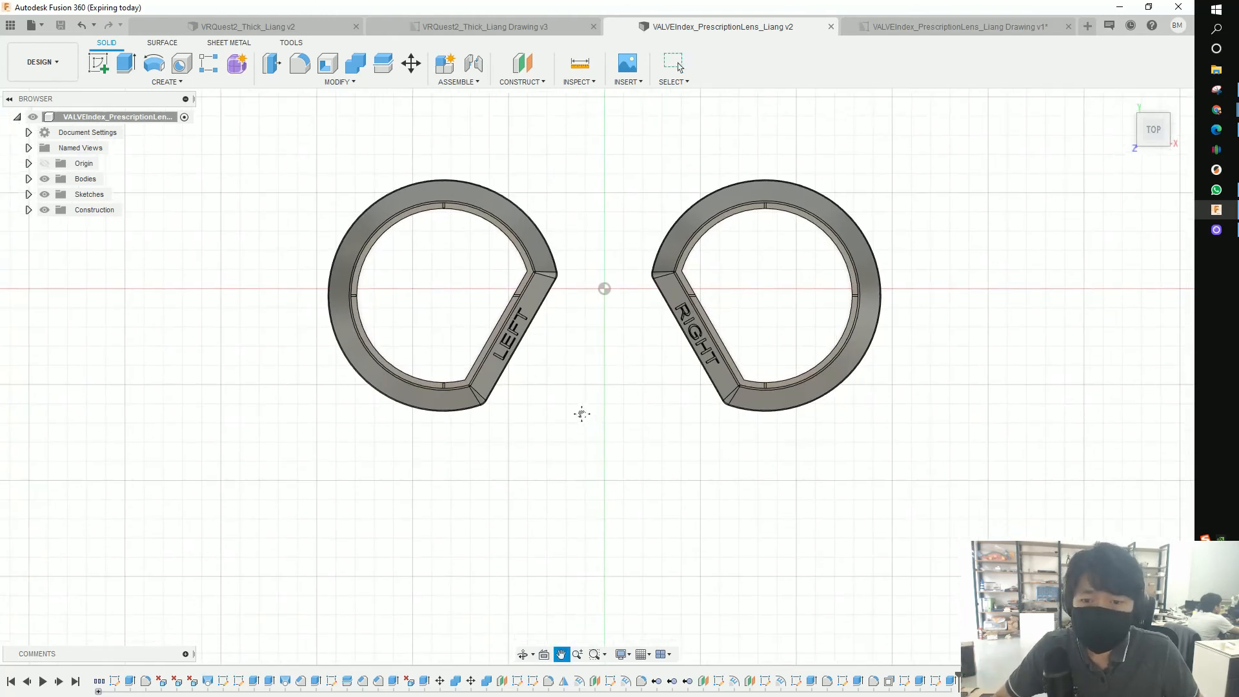
pyautogui.click(40, 62)
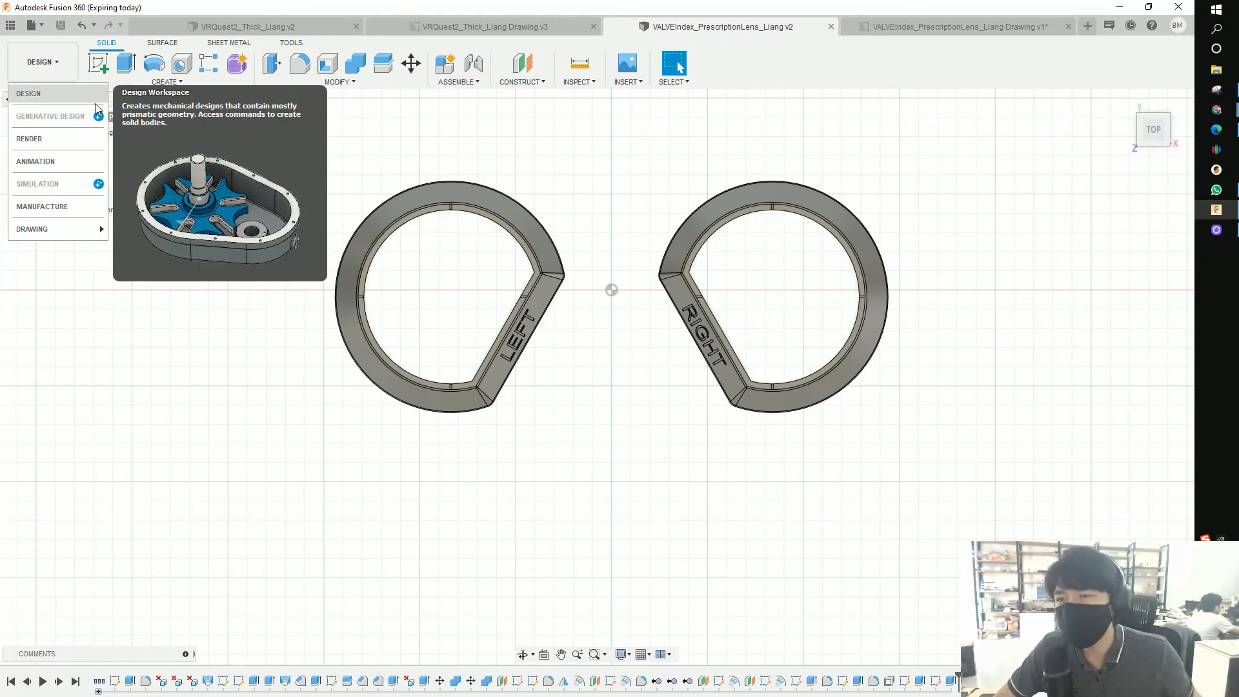
pyautogui.moveTo(51, 116)
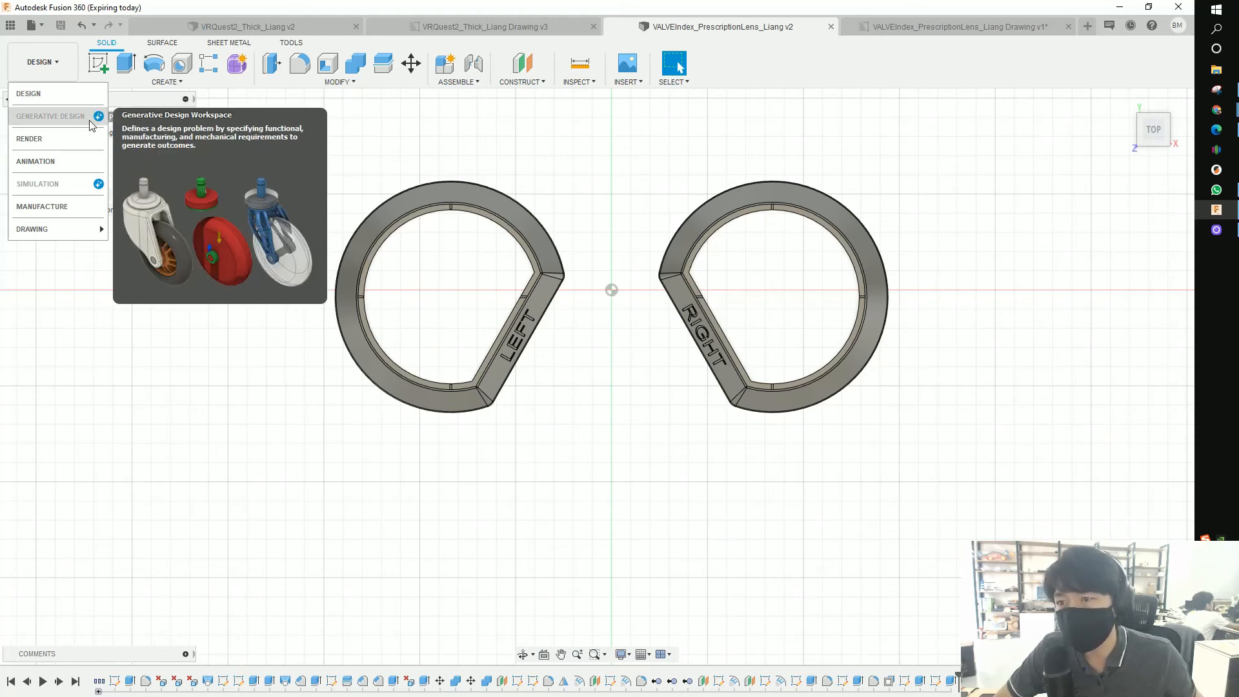
pyautogui.click(50, 116)
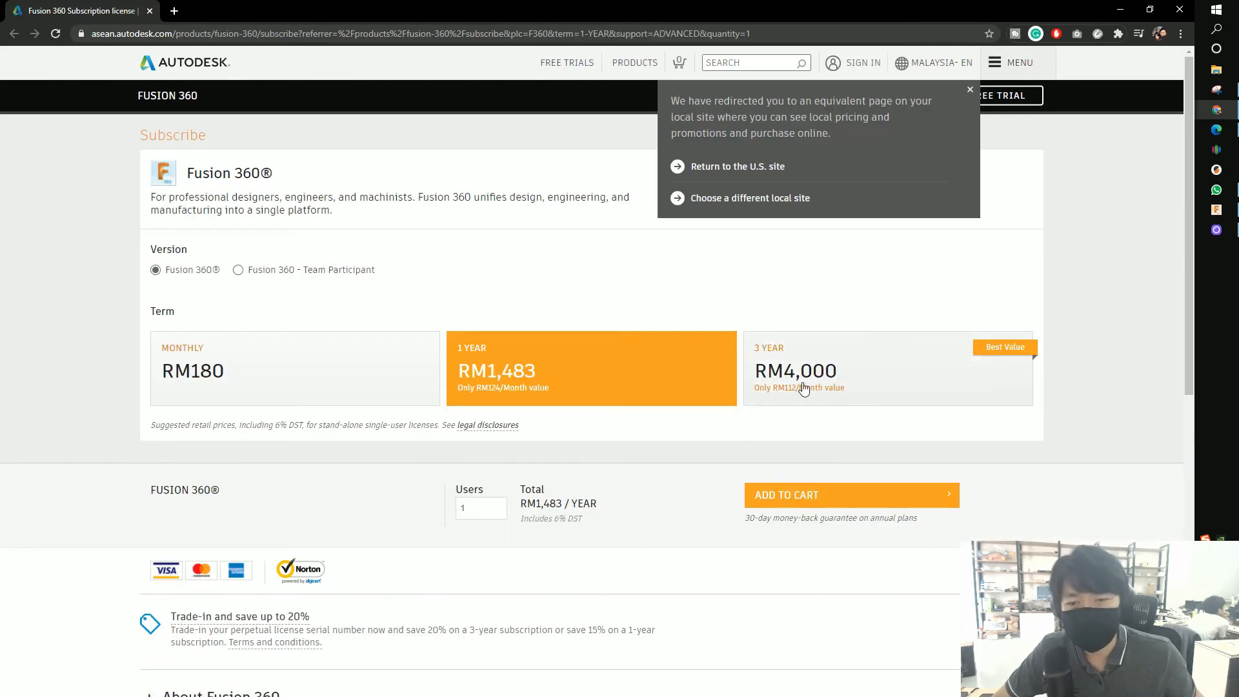
pyautogui.moveTo(527, 387)
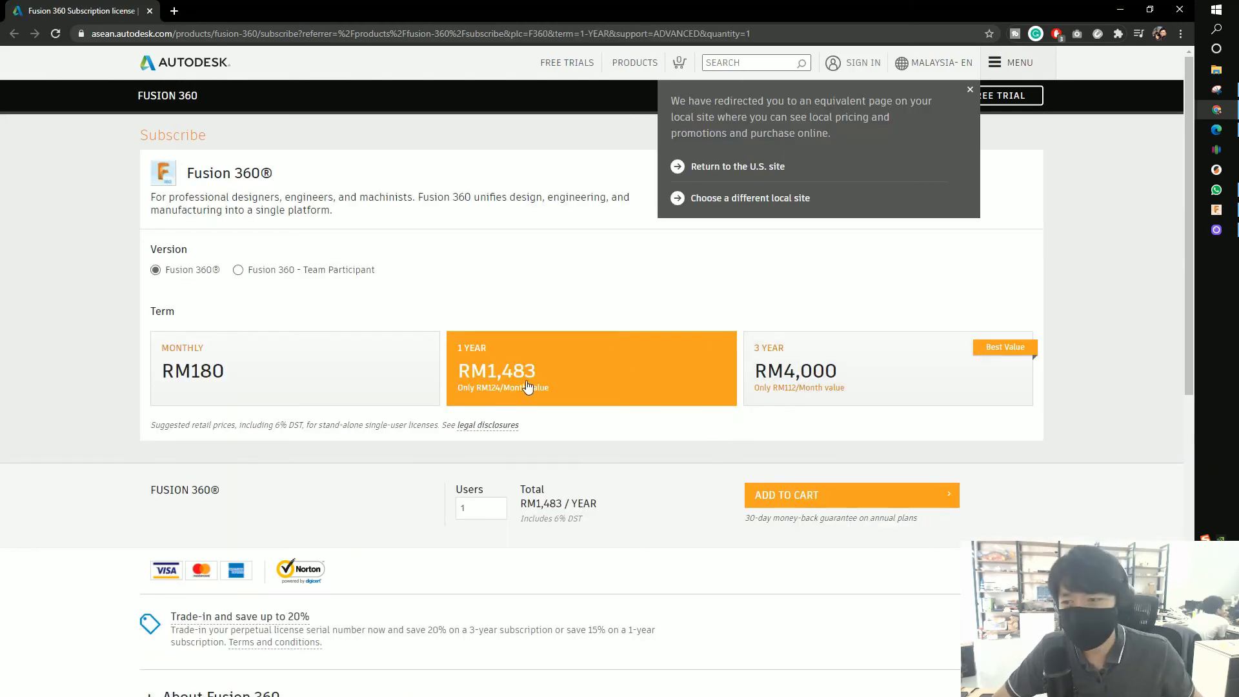
pyautogui.moveTo(474, 273)
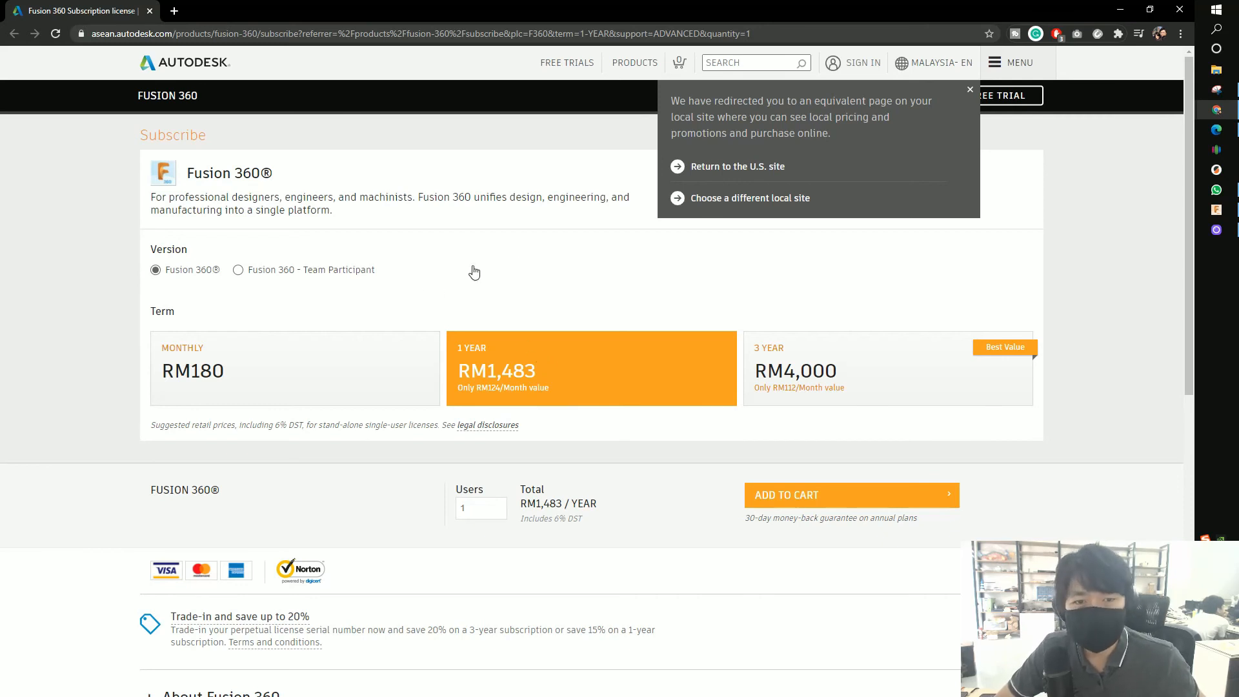
pyautogui.moveTo(594, 283)
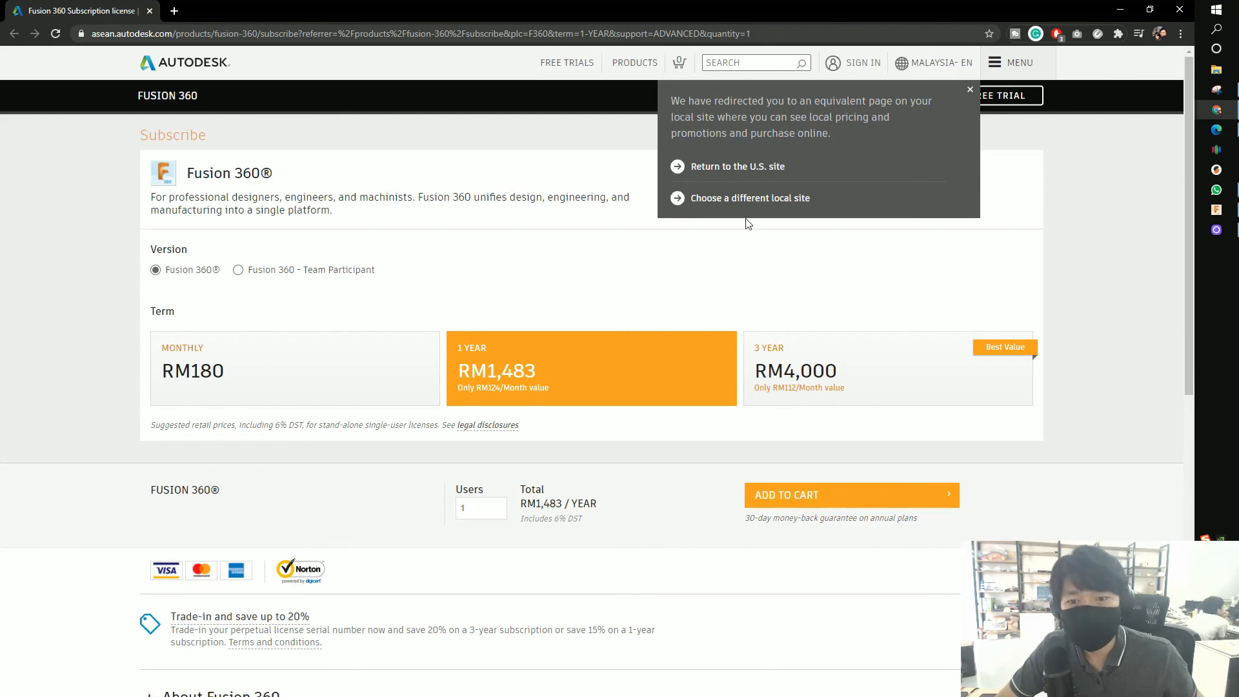
# - Scroll the subscription page down to the About Fusion 360, requirements and FAQ sections
pyautogui.scroll(-3)
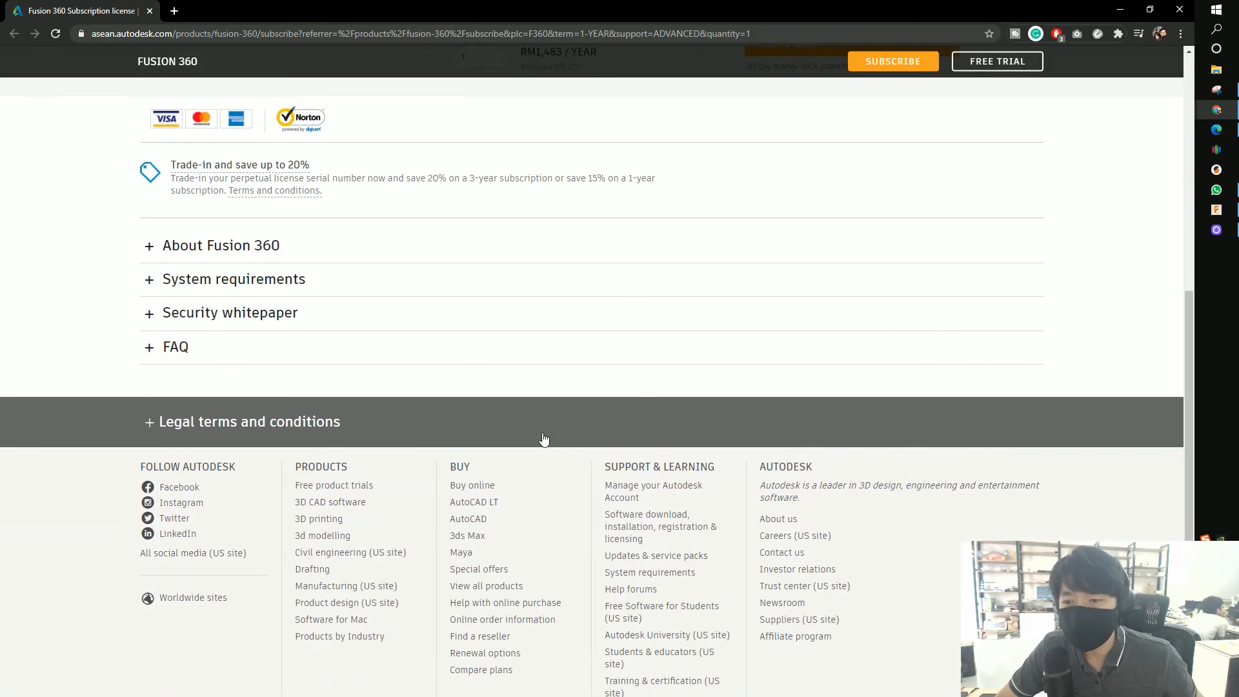